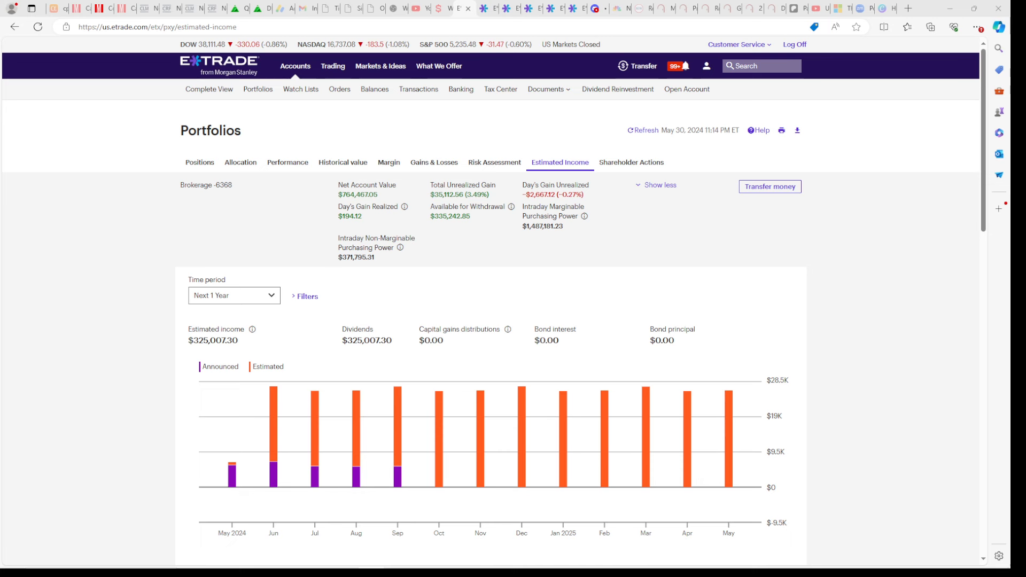
pyautogui.moveTo(187, 332)
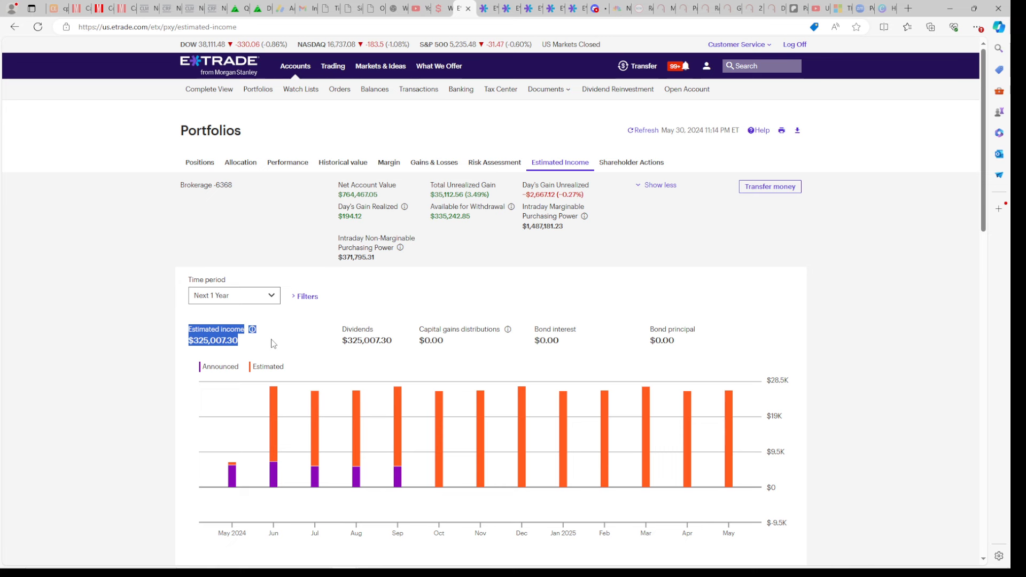
# - Show the YTD performance chart against the index benchmarks and highlight the day's unrealized gain
pyautogui.click(287, 162)
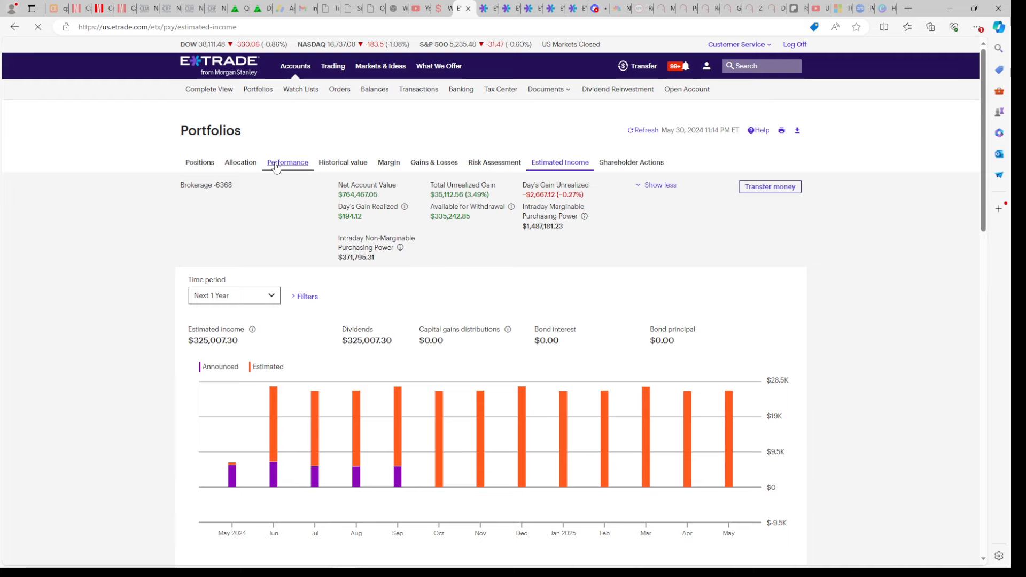
pyautogui.click(287, 163)
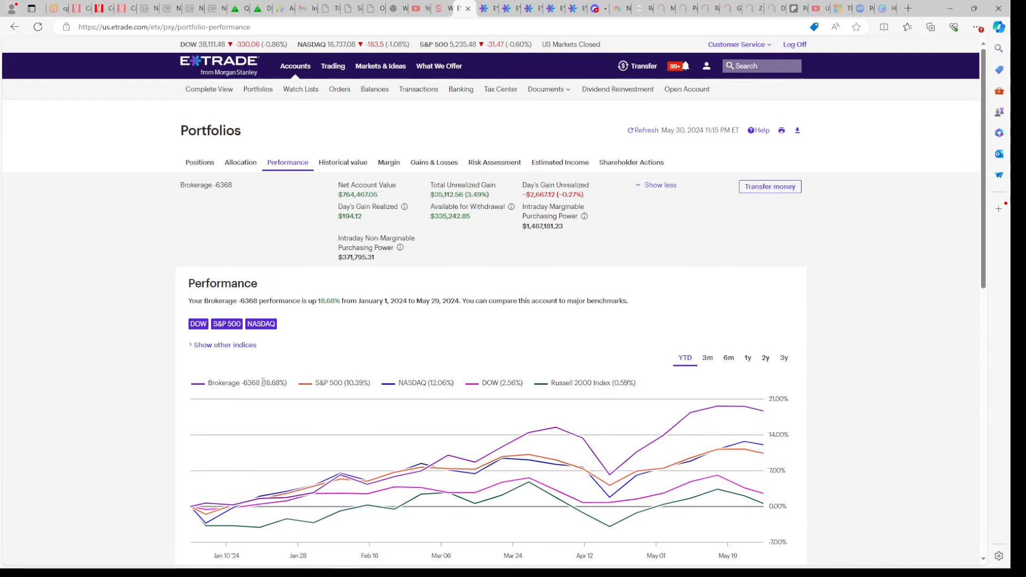
pyautogui.doubleClick(270, 382)
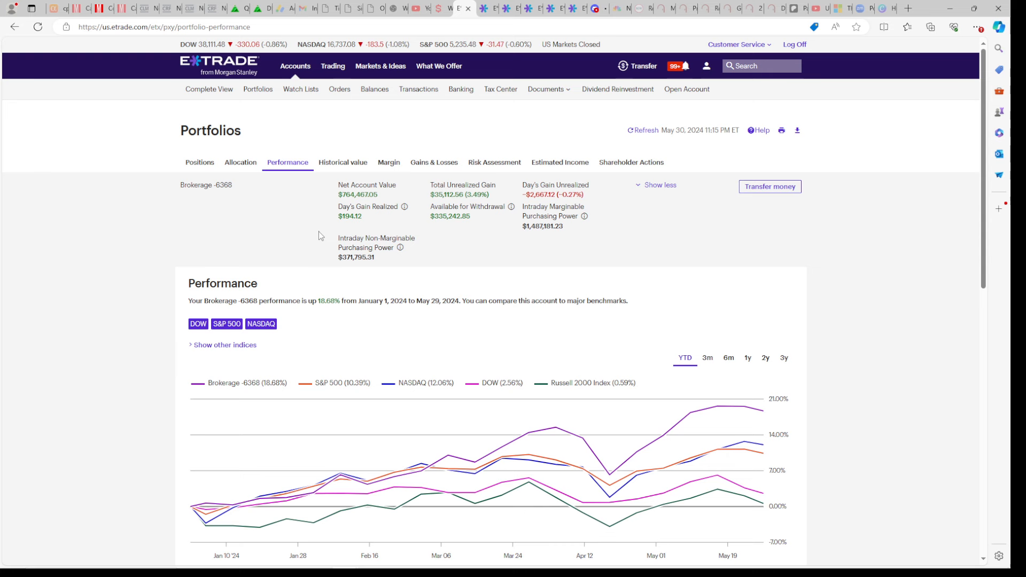
pyautogui.moveTo(358, 229)
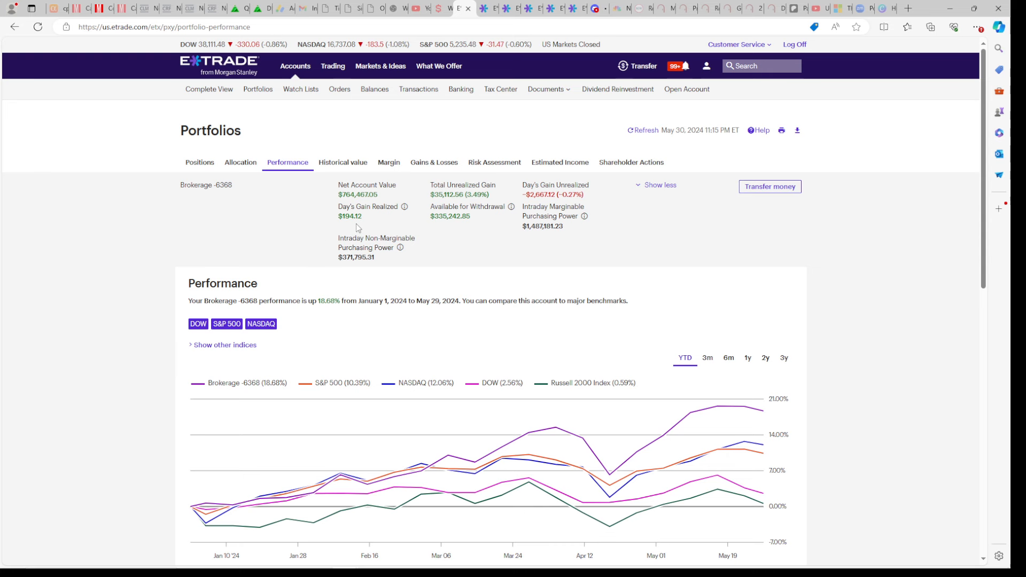
pyautogui.moveTo(490, 14)
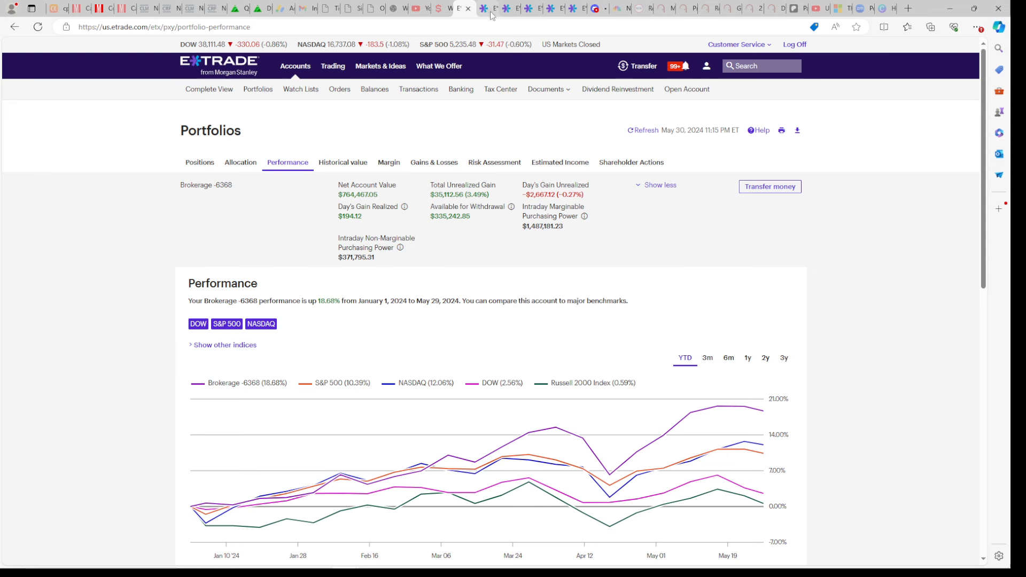
pyautogui.moveTo(461, 9)
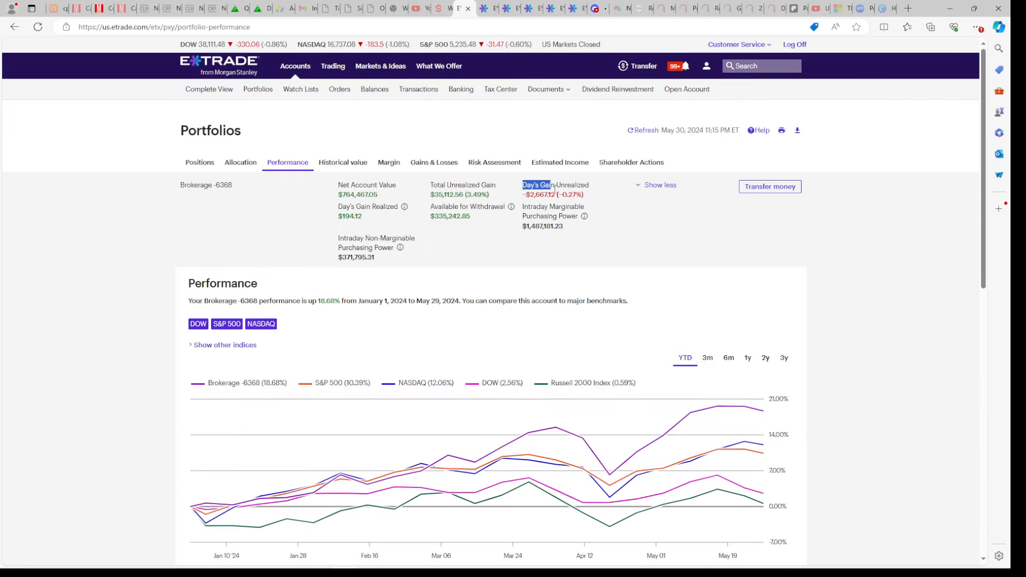
pyautogui.rightClick(539, 189)
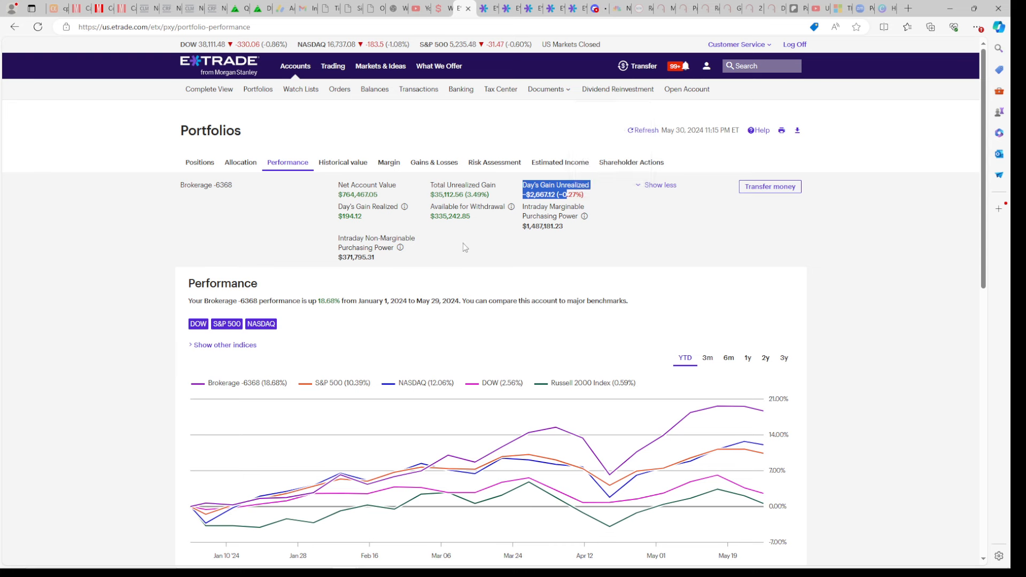
pyautogui.moveTo(443, 256)
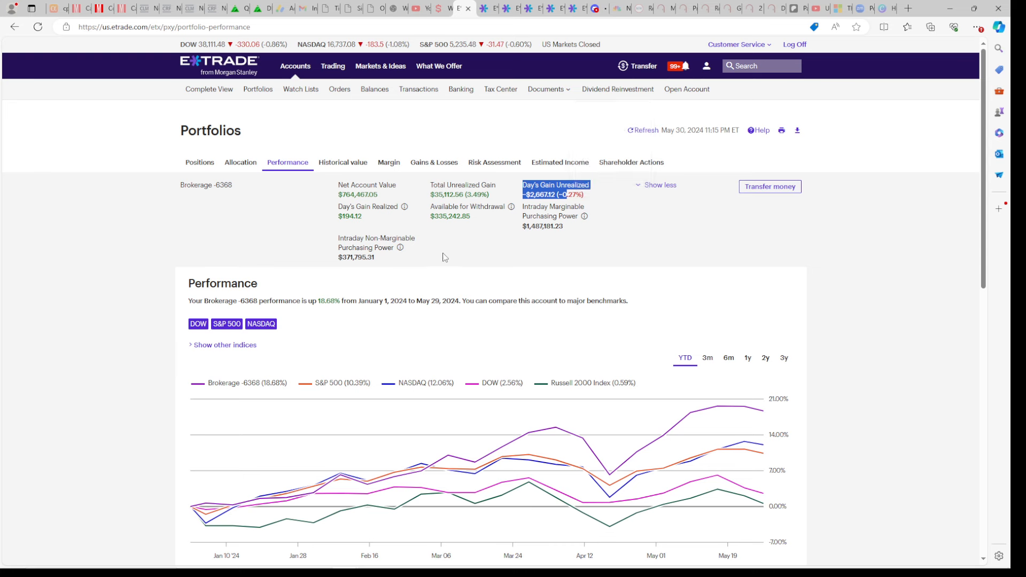
pyautogui.click(439, 65)
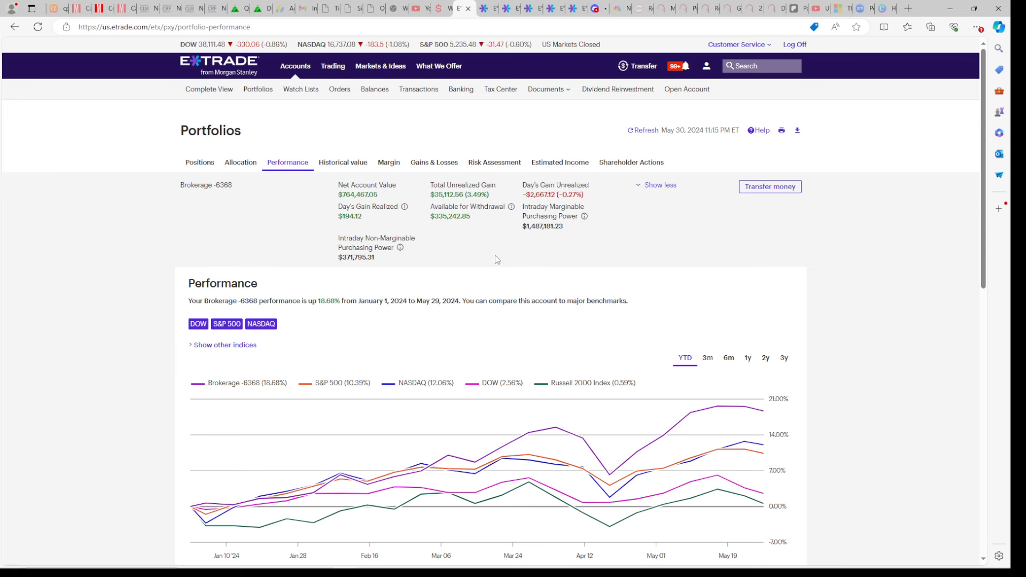
pyautogui.moveTo(492, 260)
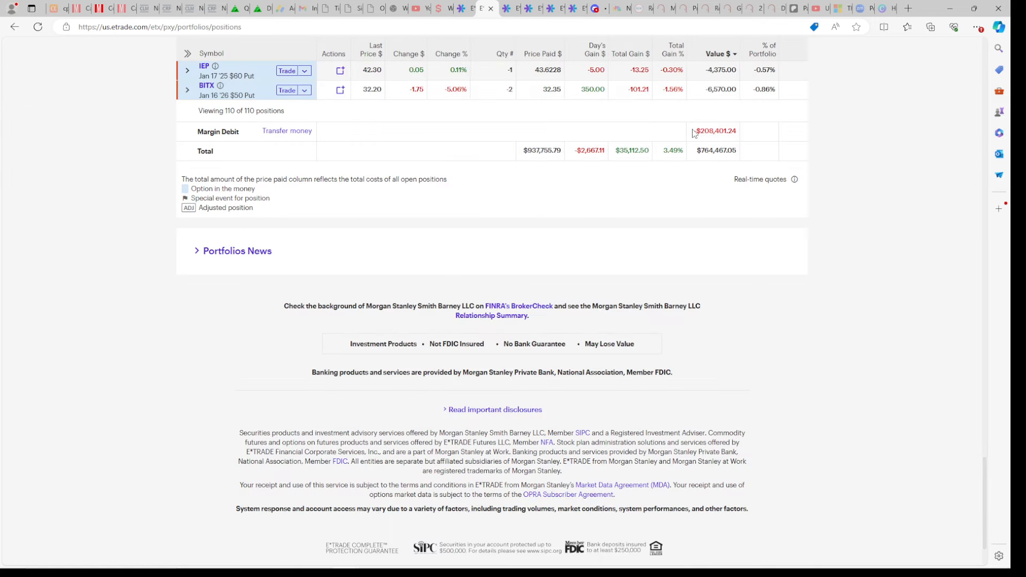
pyautogui.moveTo(721, 138)
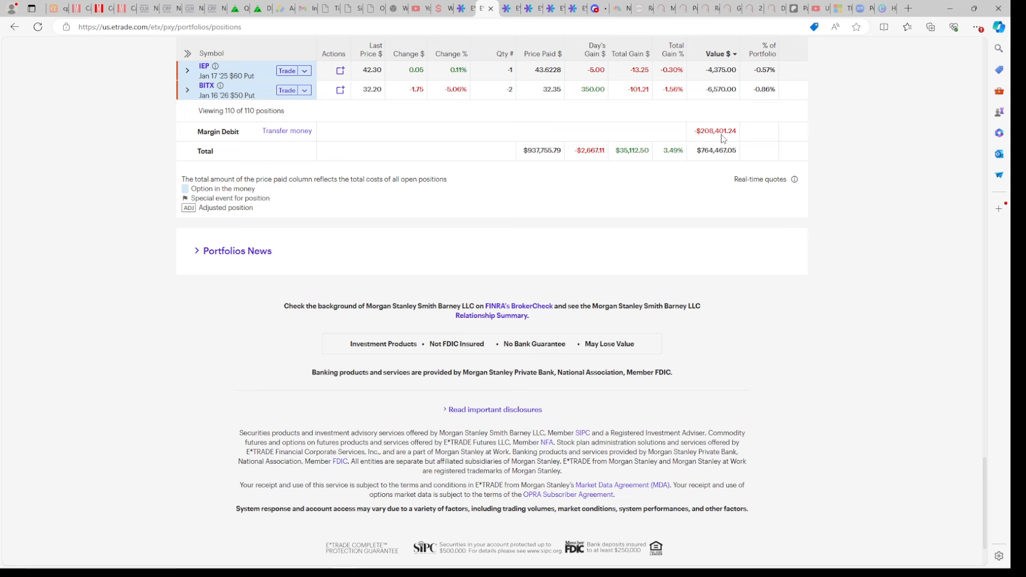
pyautogui.moveTo(720, 138)
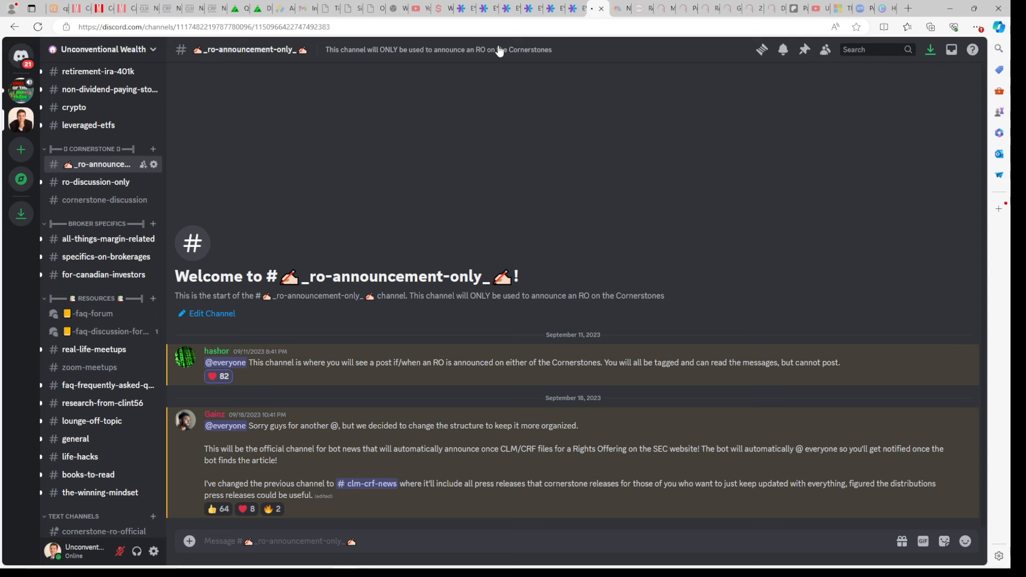
# - Return to the E*TRADE Positions totals showing the -$208,401.24 margin debit
pyautogui.click(487, 8)
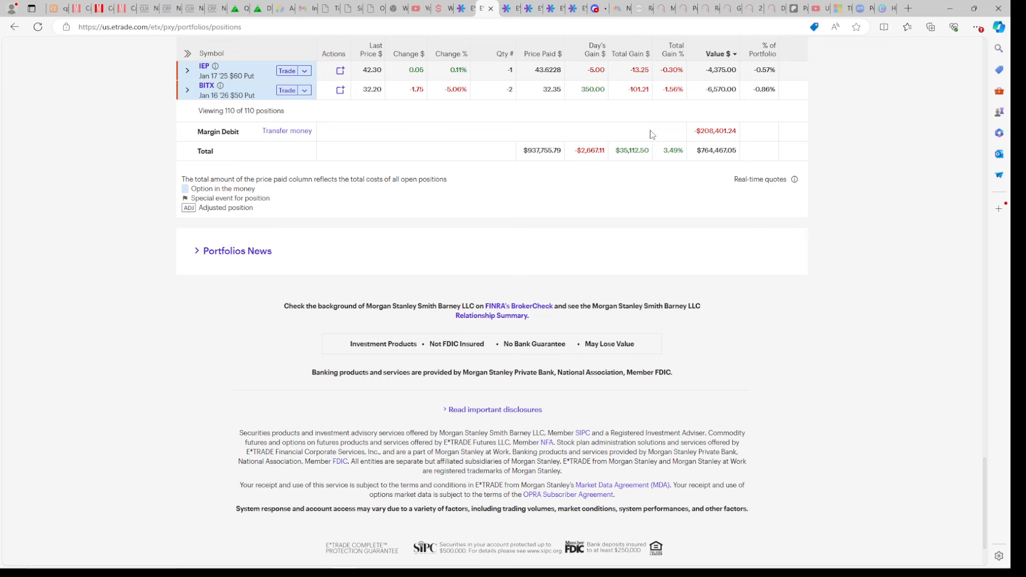
pyautogui.moveTo(466, 8)
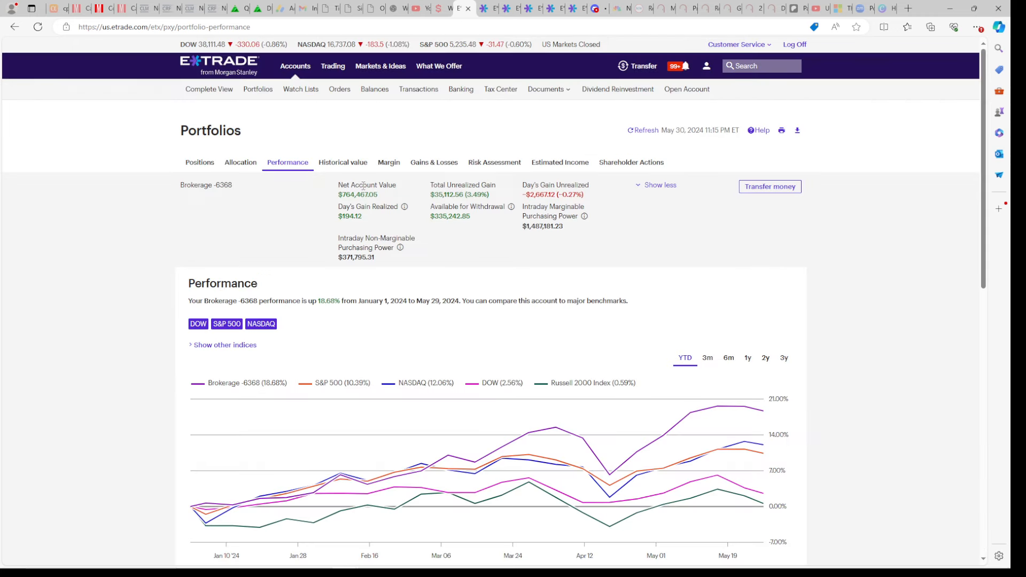
# - Highlight the Brokerage and S&P 500 return figures in the performance legend, then clear it
pyautogui.moveTo(246, 382); pyautogui.dragTo(330, 383)
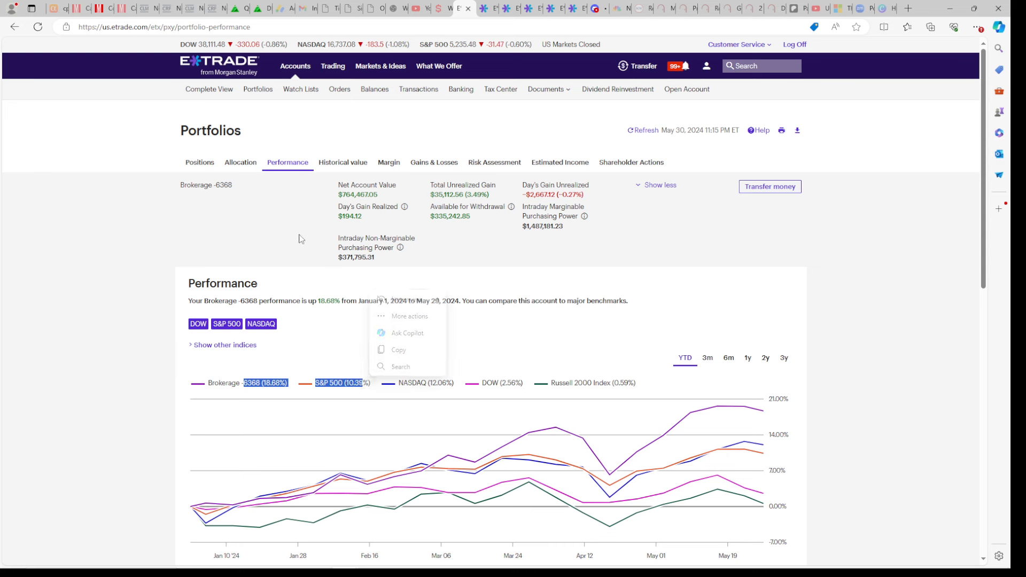
pyautogui.click(293, 219)
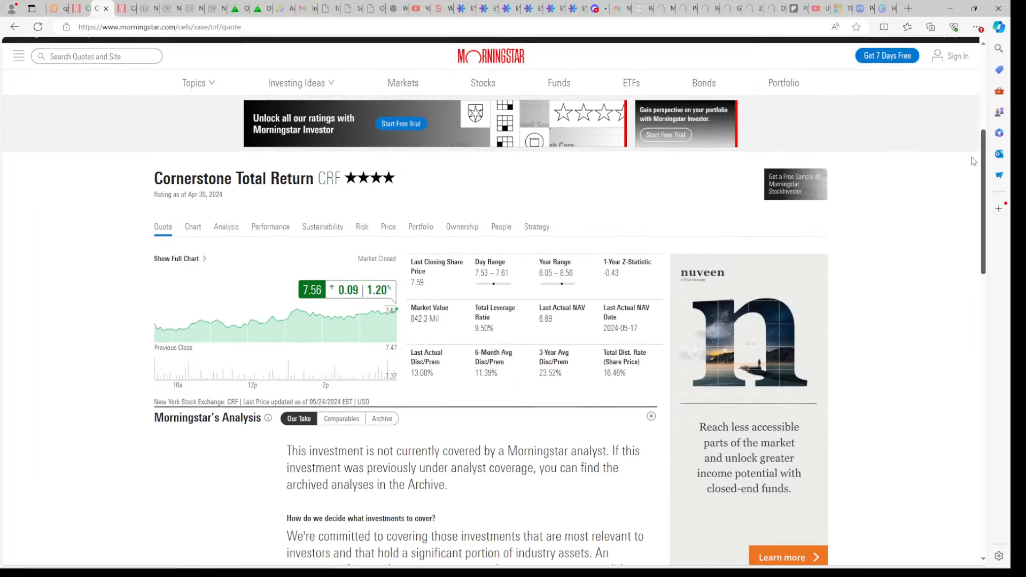
# - Scroll Morningstar's CRF growth-of-10,000 record and revisit it after a look at the CRF dividend chart
pyautogui.scroll(-3)
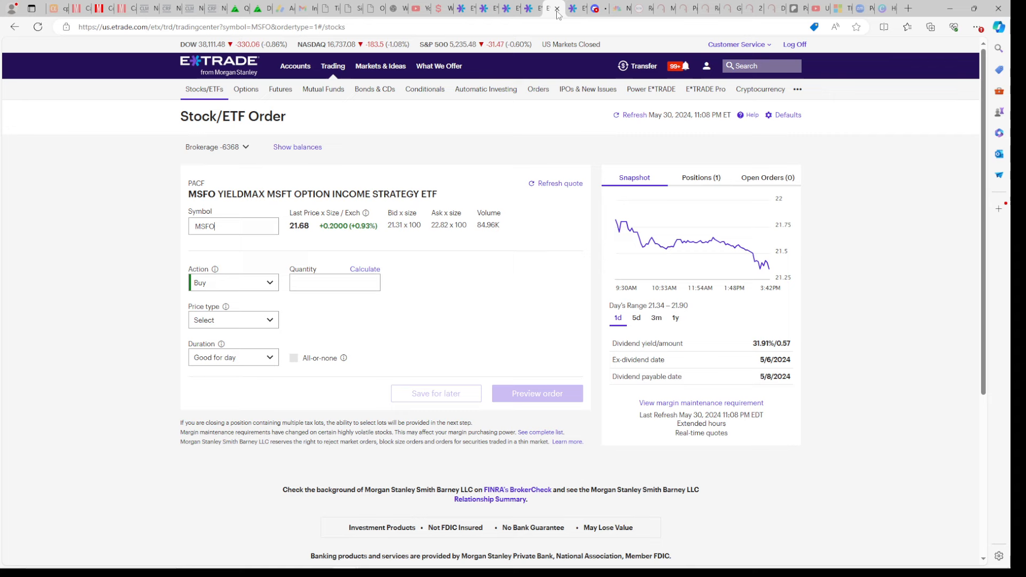
pyautogui.click(488, 7)
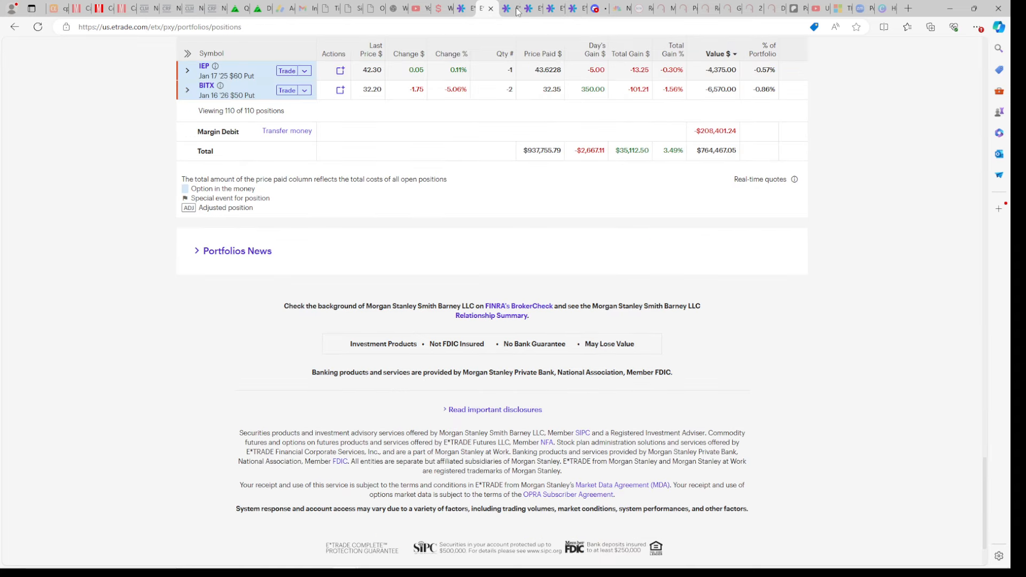
pyautogui.click(502, 7)
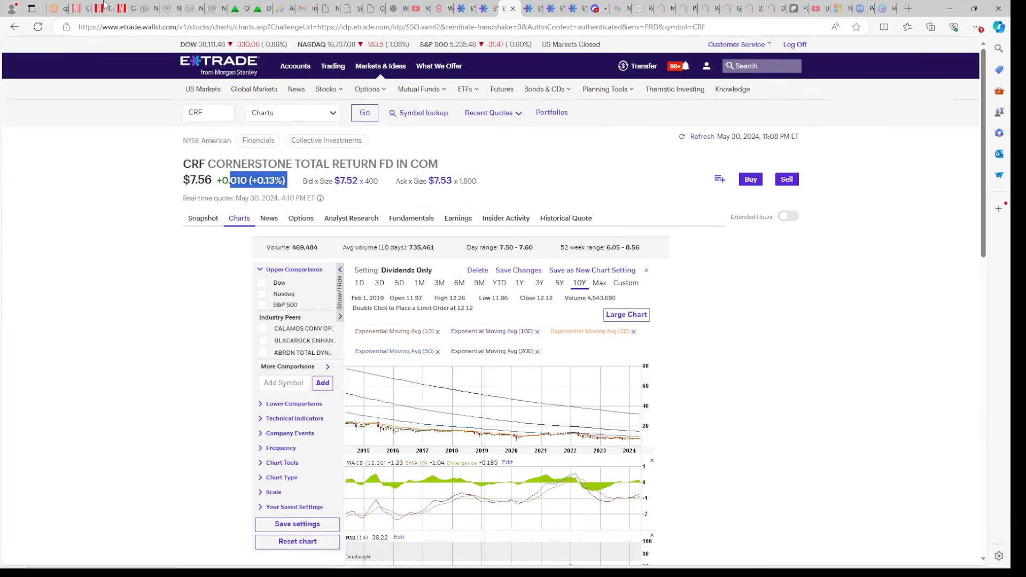
pyautogui.click(88, 7)
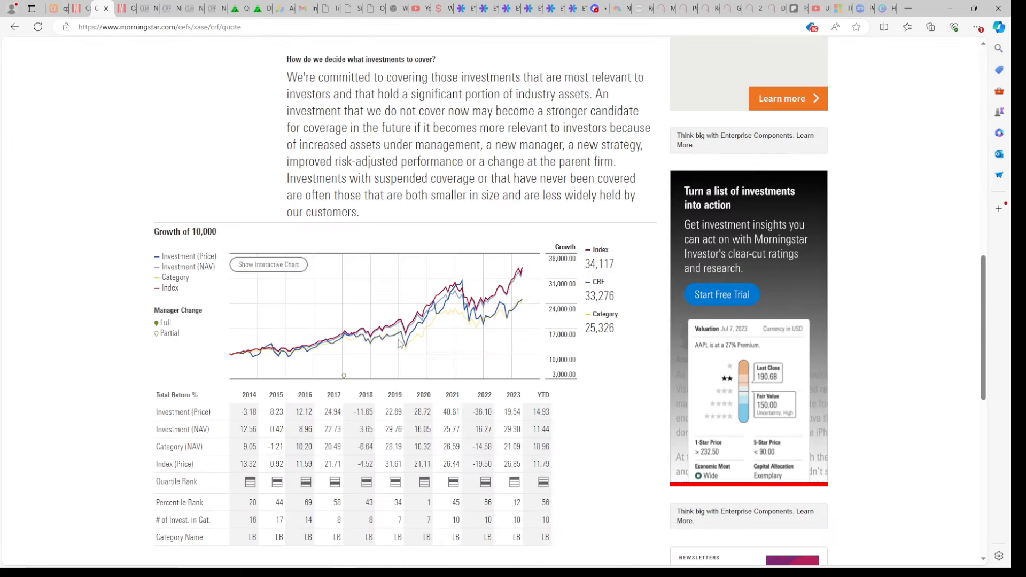
pyautogui.moveTo(448, 291)
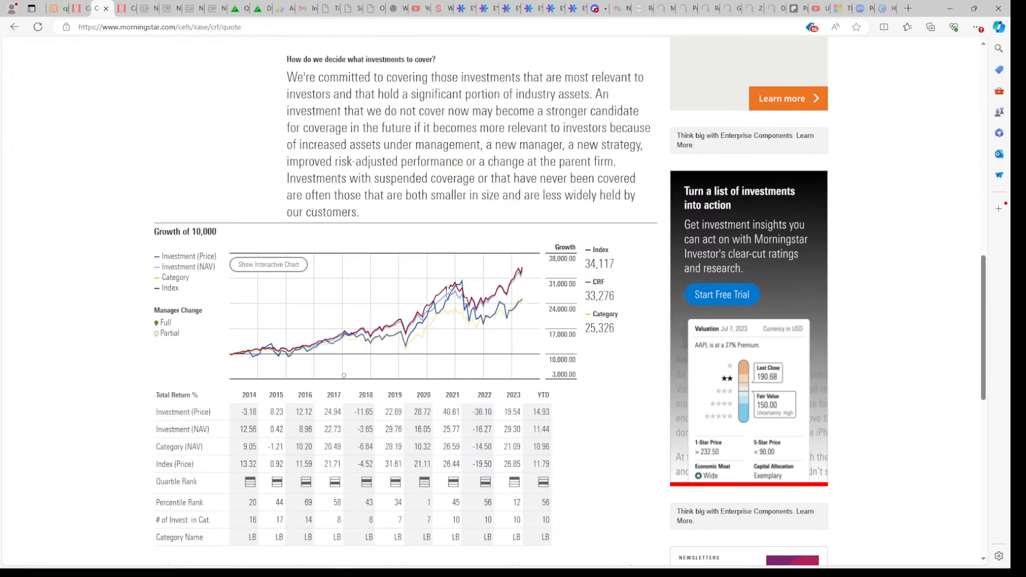
pyautogui.moveTo(569, 9)
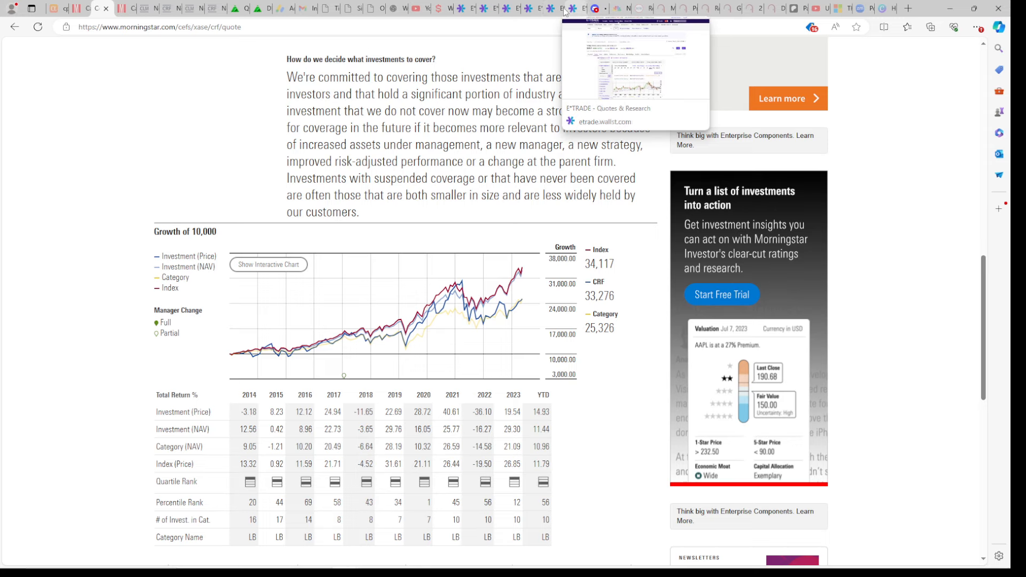
# - Move through the E*TRADE charts and positions tabs to land on the CRF chart page
pyautogui.click(533, 7)
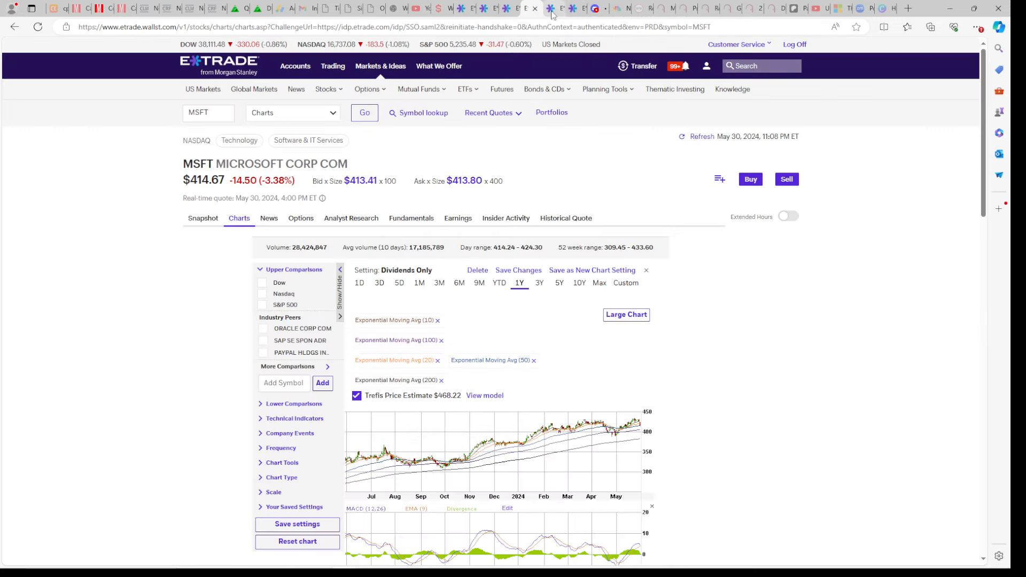
pyautogui.click(487, 9)
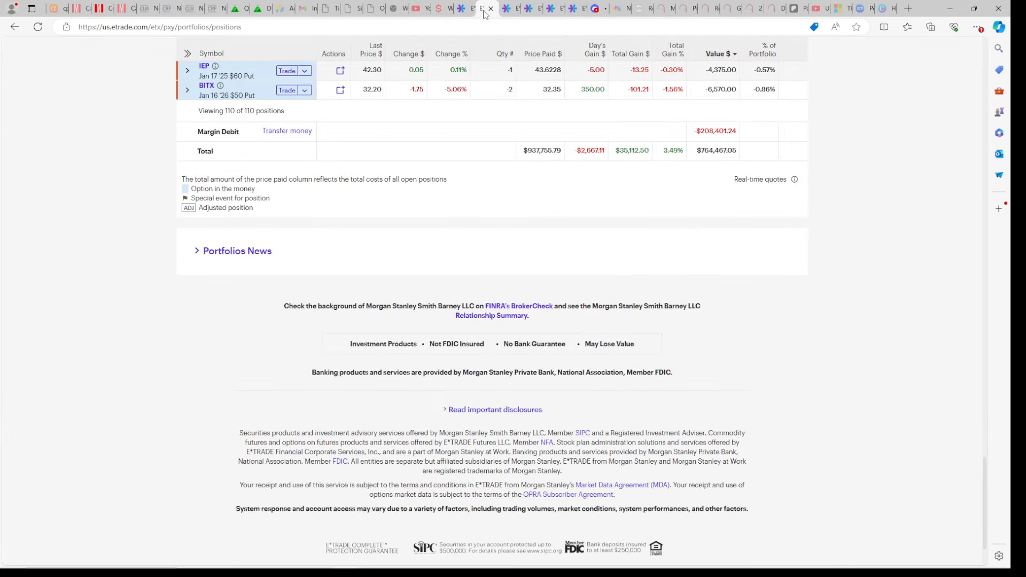
pyautogui.click(504, 7)
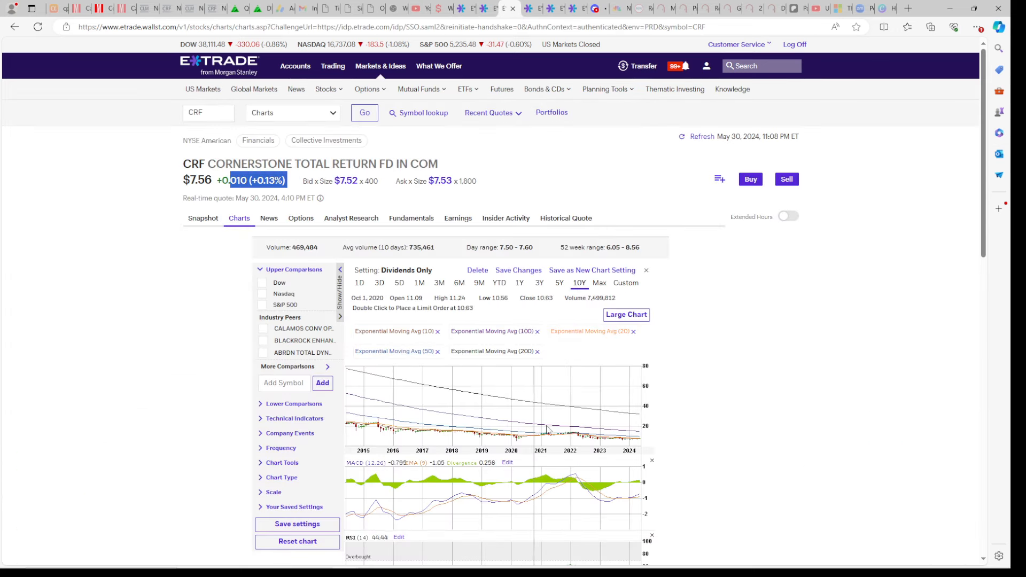
# - Compare CRF's price chart over three years and one year, toggling between them
pyautogui.click(539, 282)
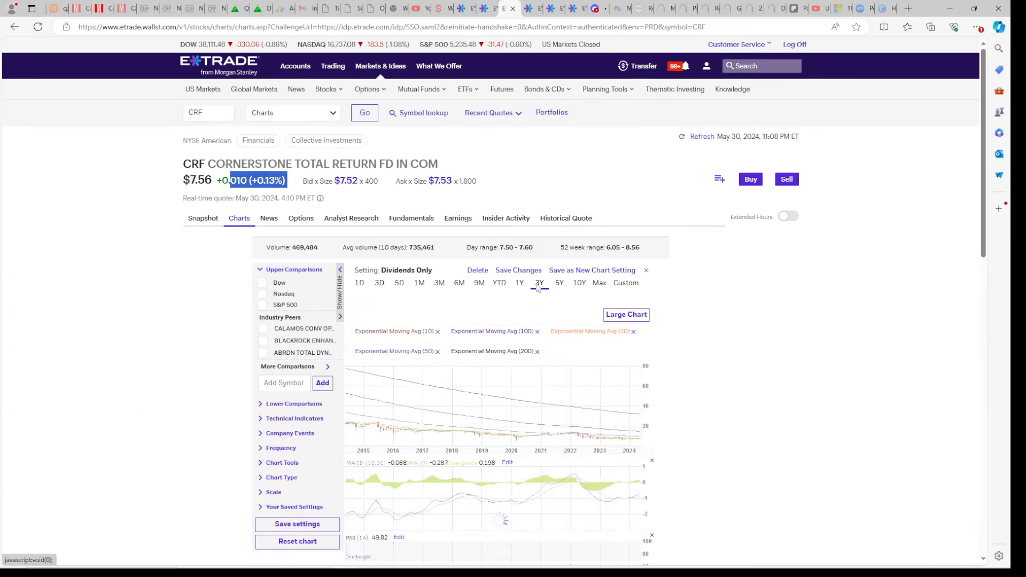
pyautogui.click(539, 282)
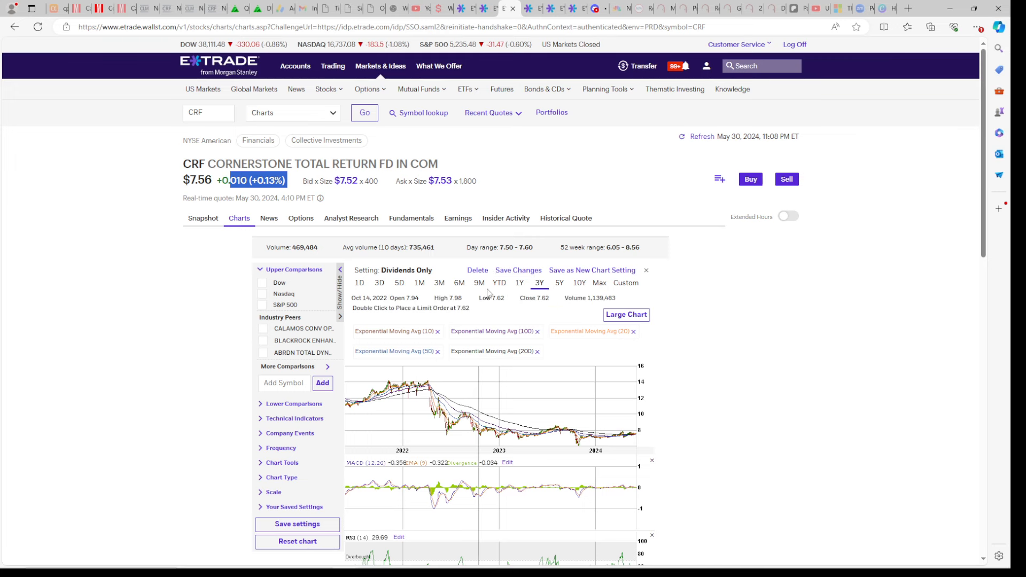
pyautogui.click(519, 282)
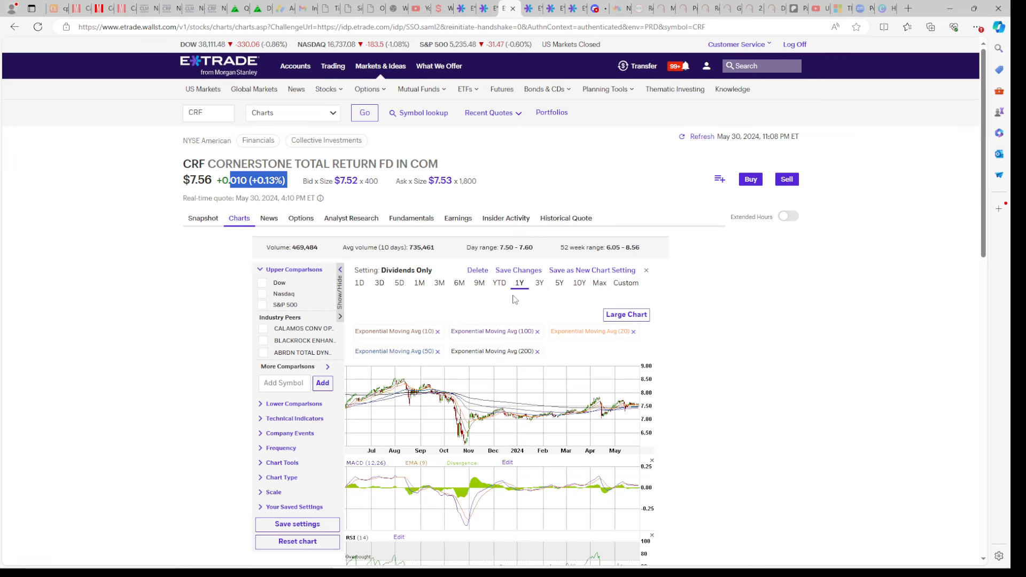
pyautogui.moveTo(581, 403)
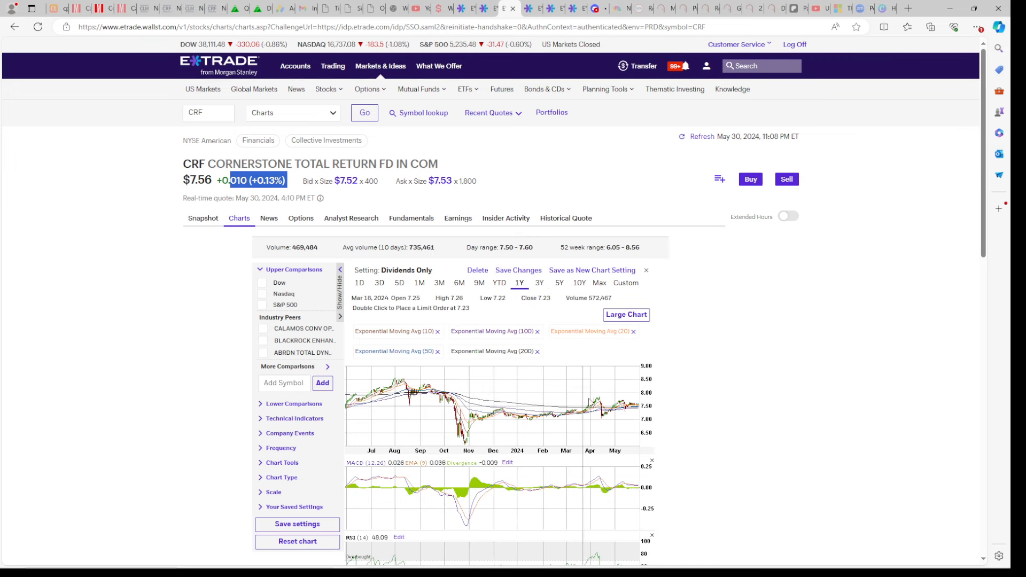
pyautogui.moveTo(585, 403)
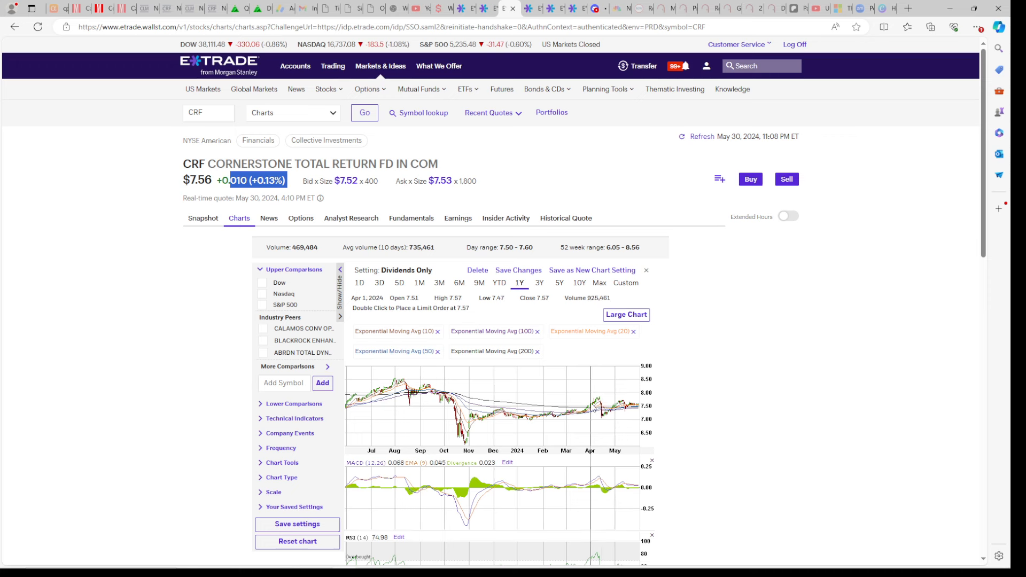
pyautogui.moveTo(579, 415)
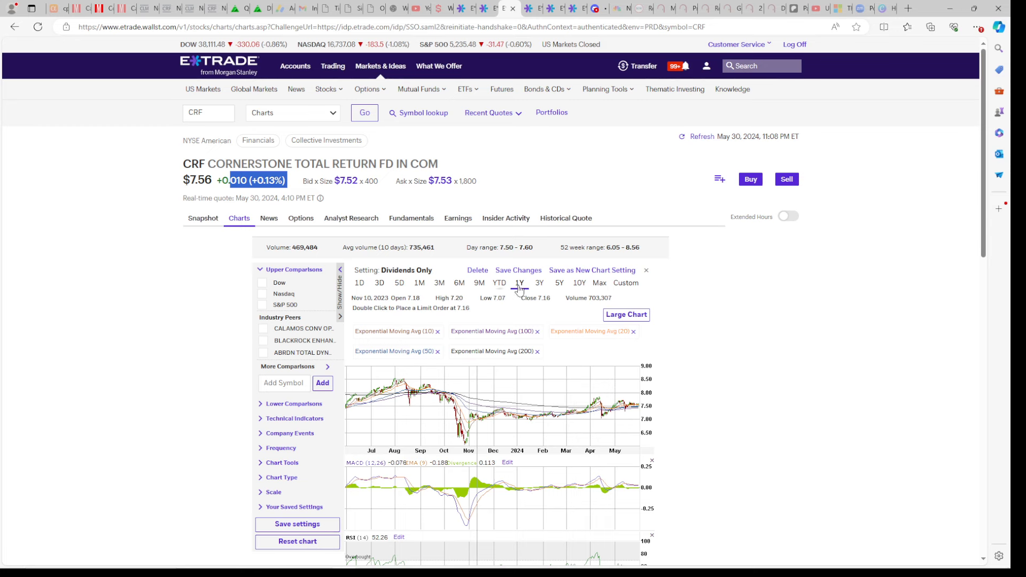
pyautogui.click(538, 282)
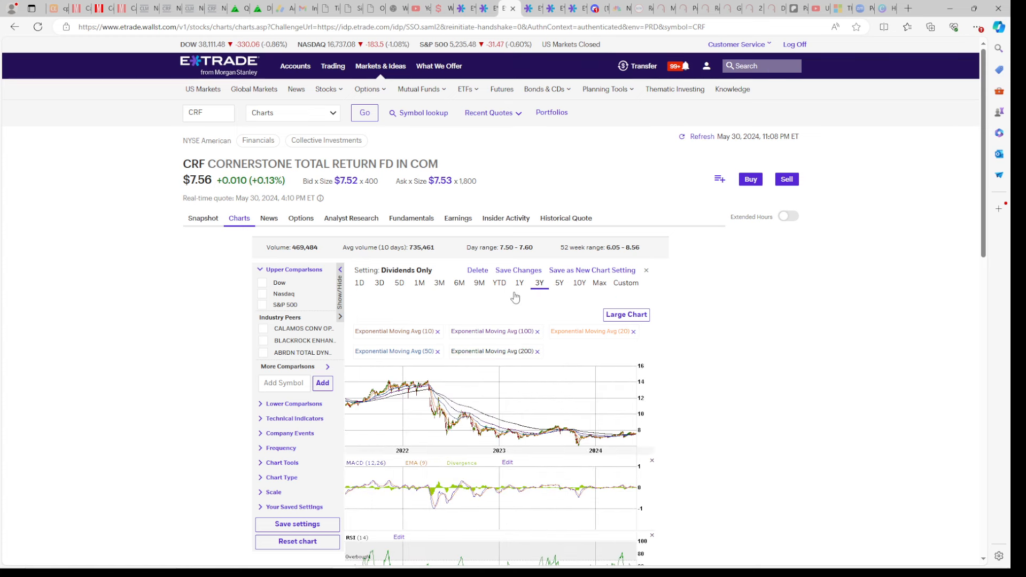
pyautogui.click(519, 282)
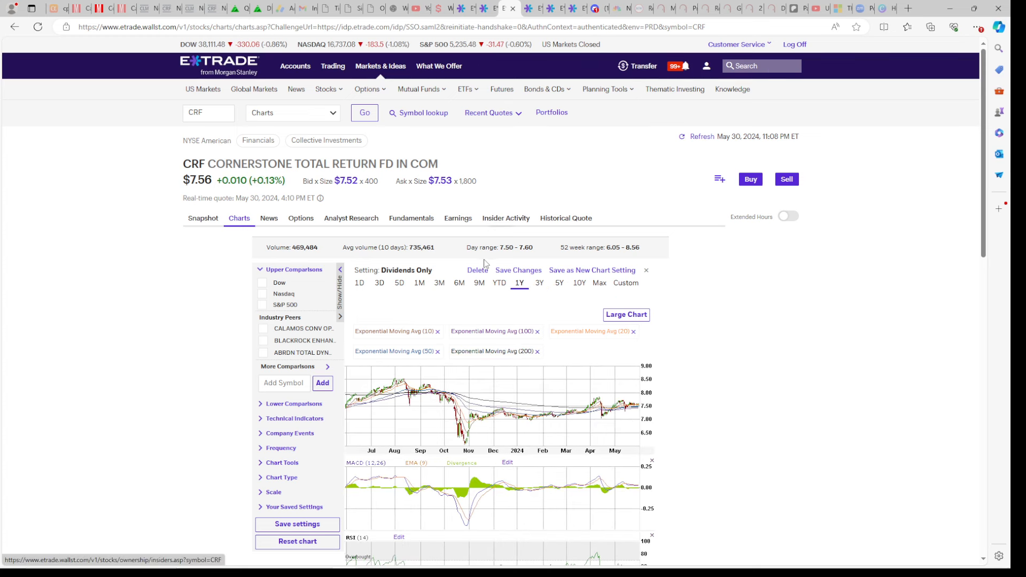
pyautogui.moveTo(534, 391)
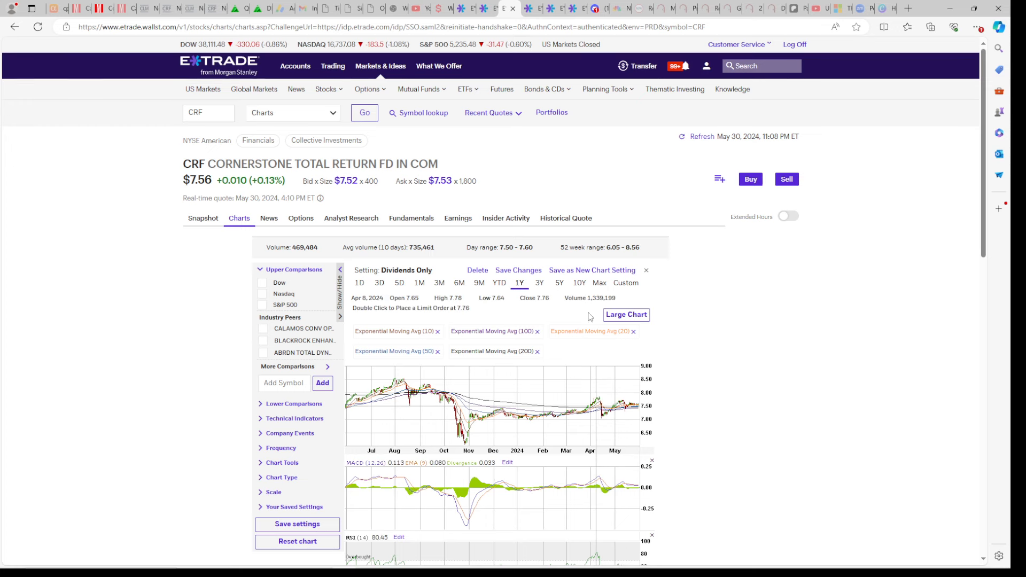
# - Switch to the Discord RO announcement channel
pyautogui.click(597, 7)
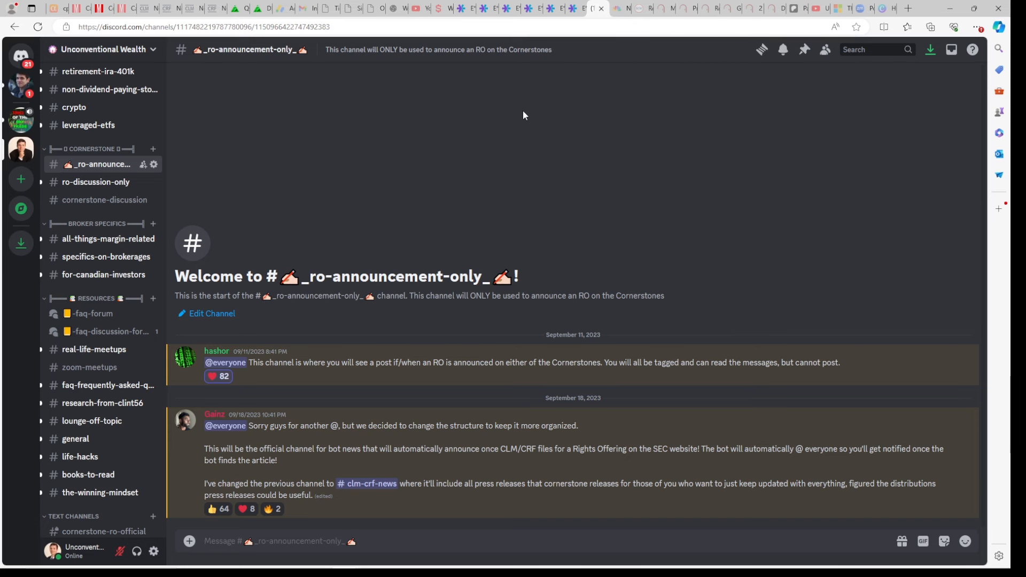
pyautogui.moveTo(310, 201)
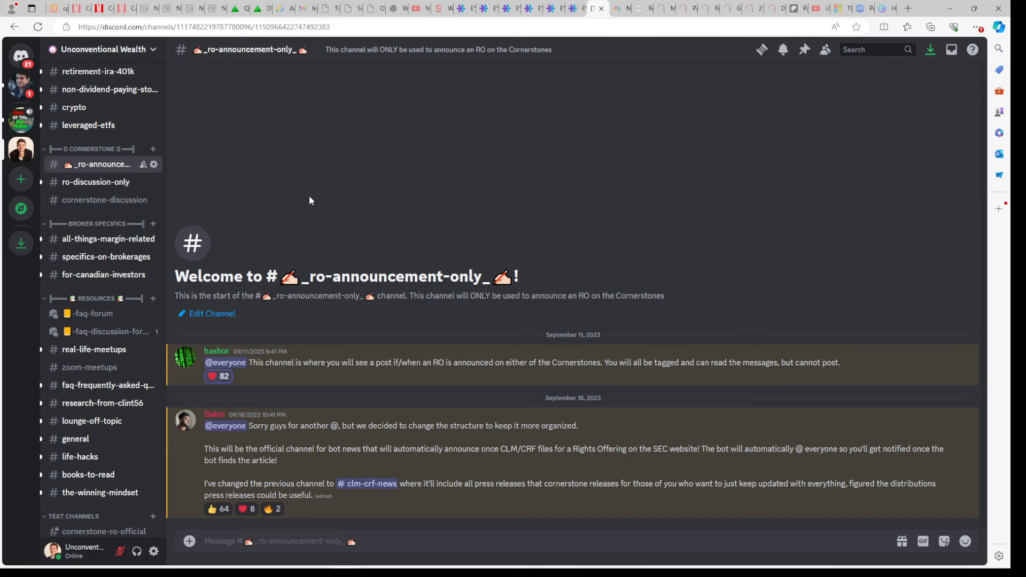
pyautogui.moveTo(96, 181)
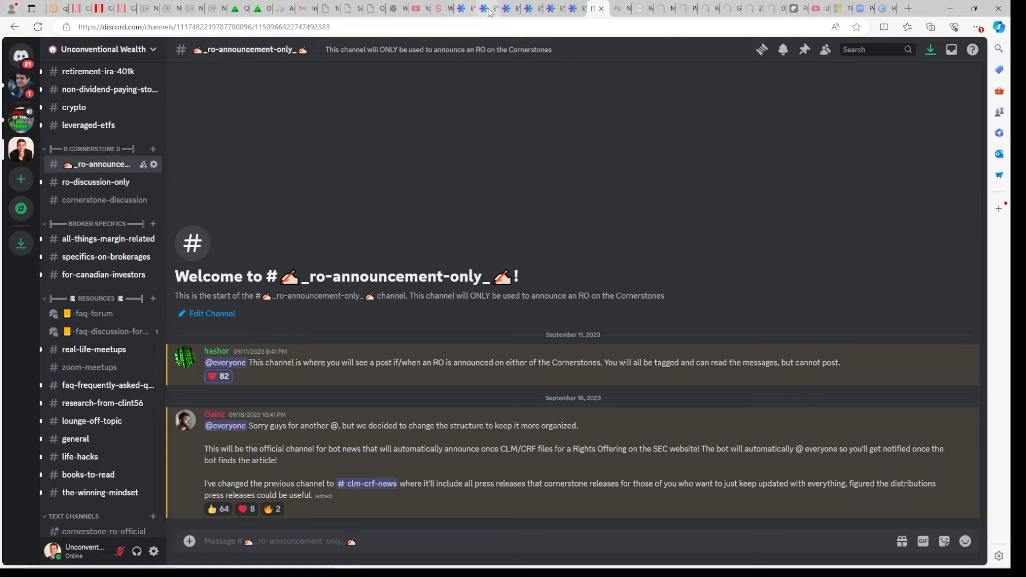
# - Revisit the Morningstar CRF page, then return to E*TRADE's one-year CRF chart
pyautogui.click(487, 7)
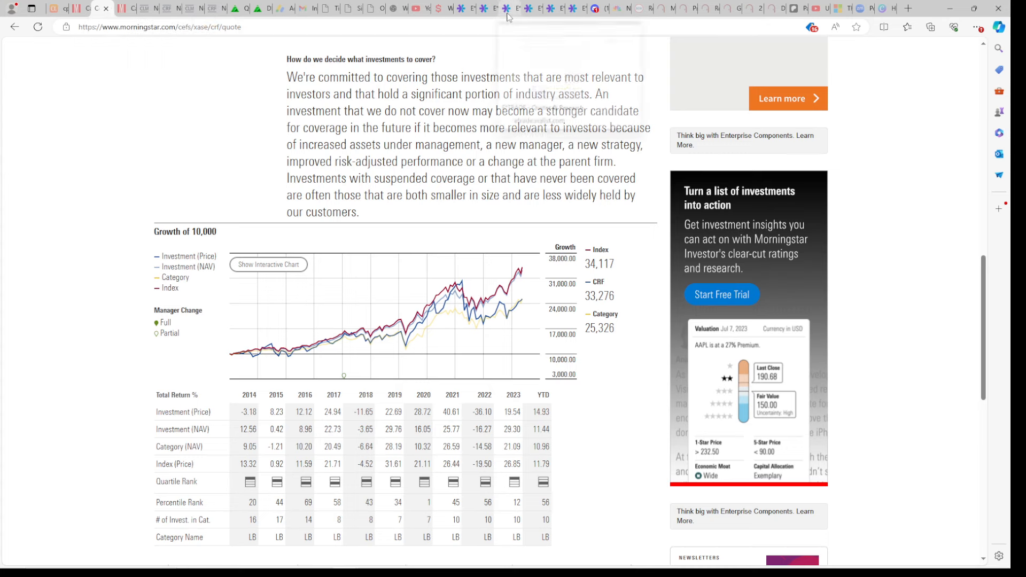
pyautogui.moveTo(506, 8)
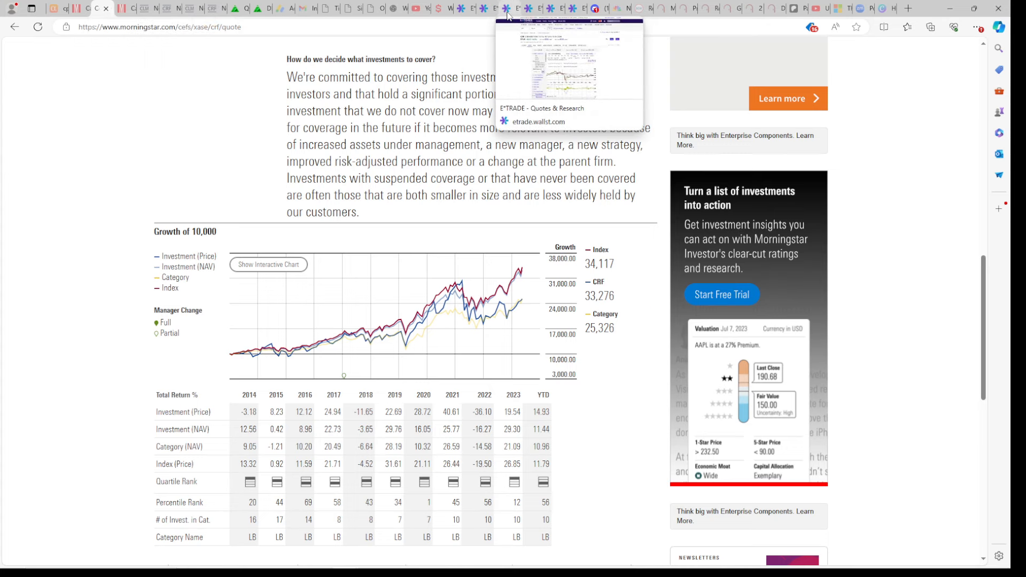
pyautogui.click(508, 7)
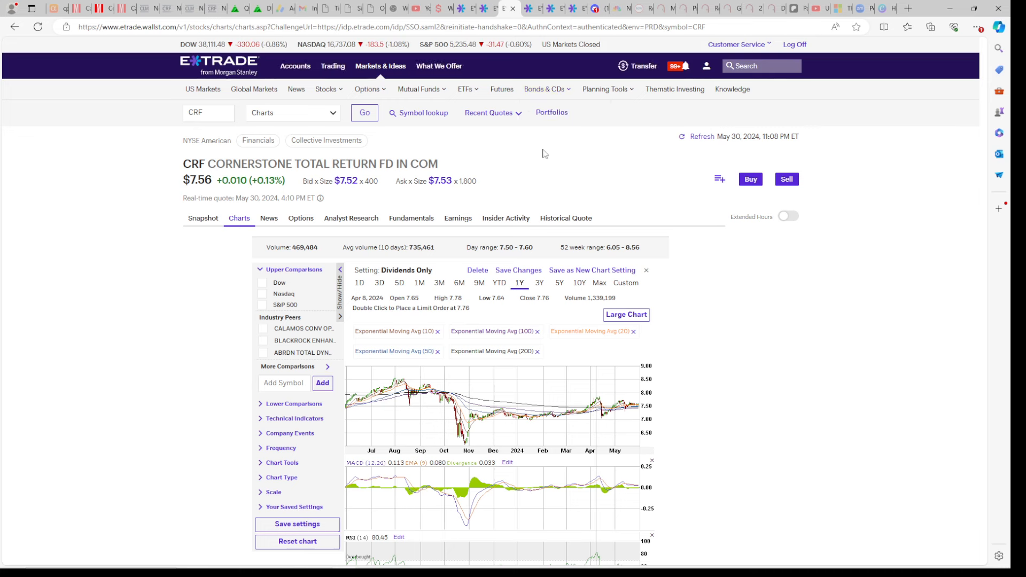
# - Show the ten-year VNQ chart at $81.71
pyautogui.click(558, 282)
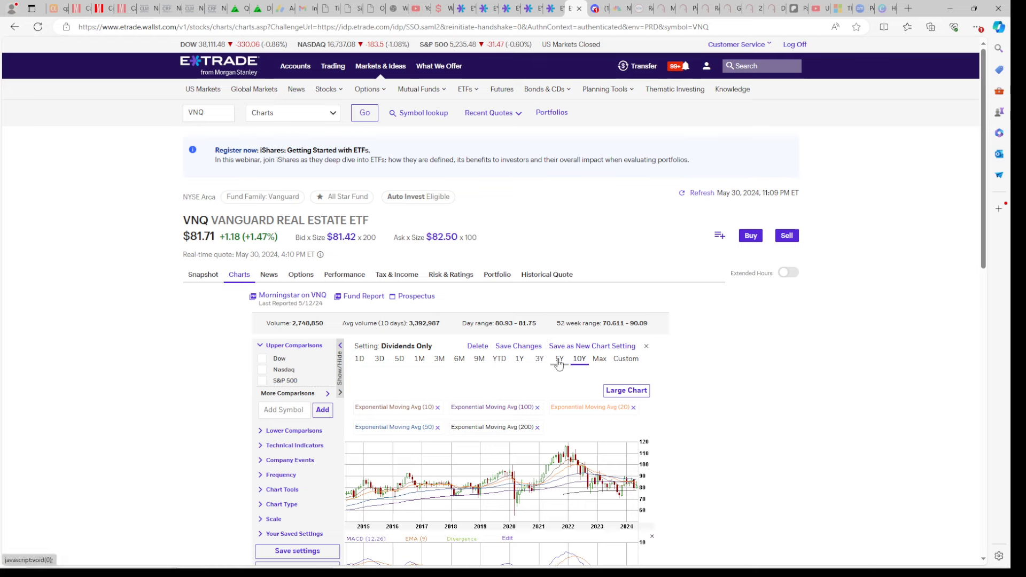
pyautogui.moveTo(675, 89)
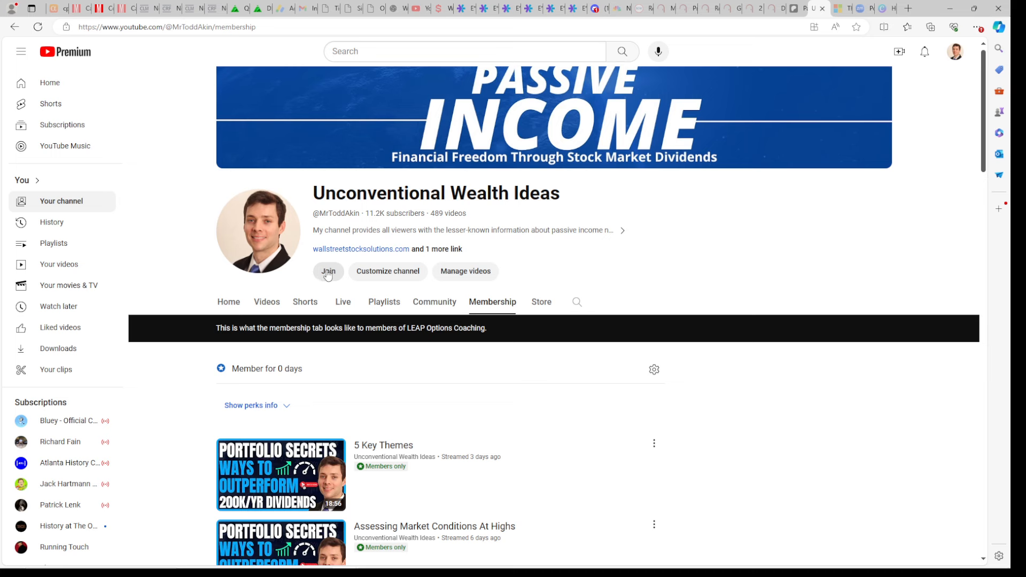
pyautogui.moveTo(478, 305)
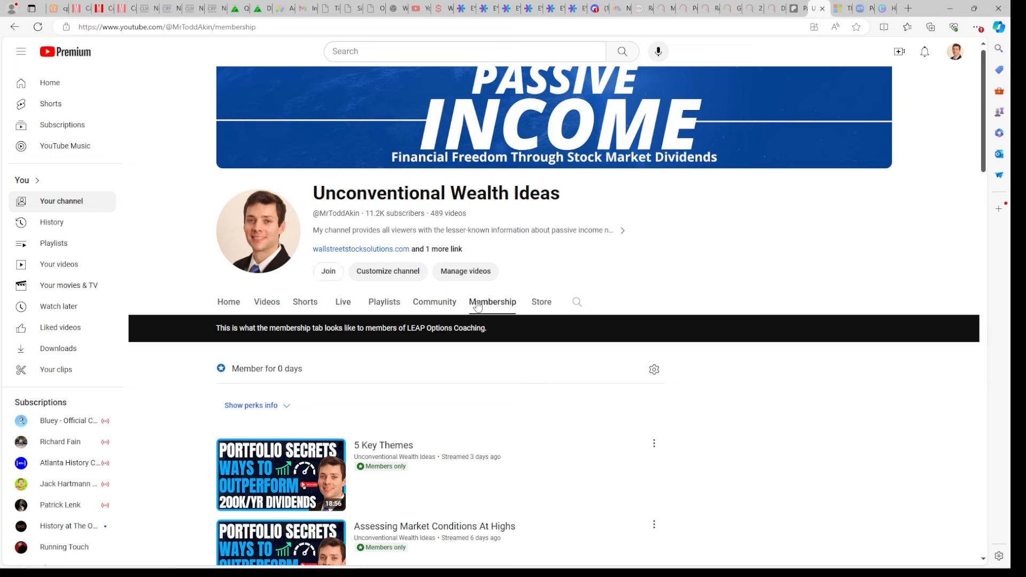
pyautogui.moveTo(387, 271)
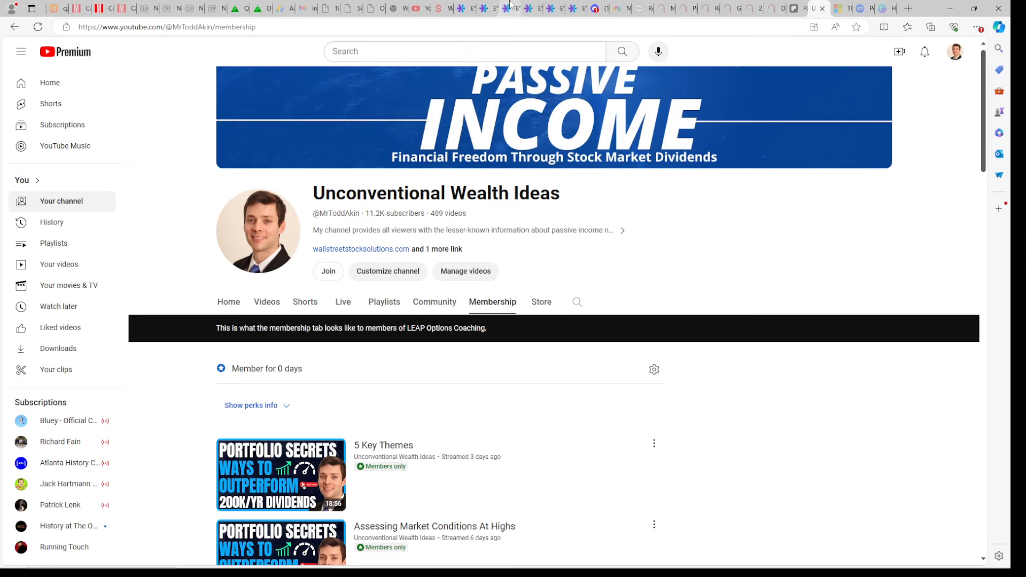
# - Return from the YouTube membership page to E*TRADE's ten-year VNQ chart
pyautogui.click(484, 8)
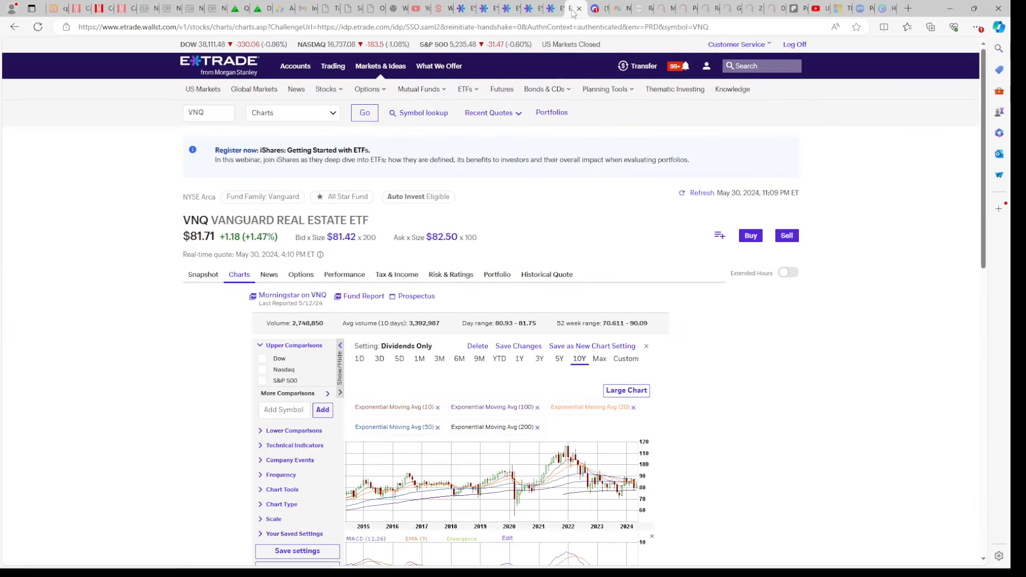
pyautogui.moveTo(533, 339)
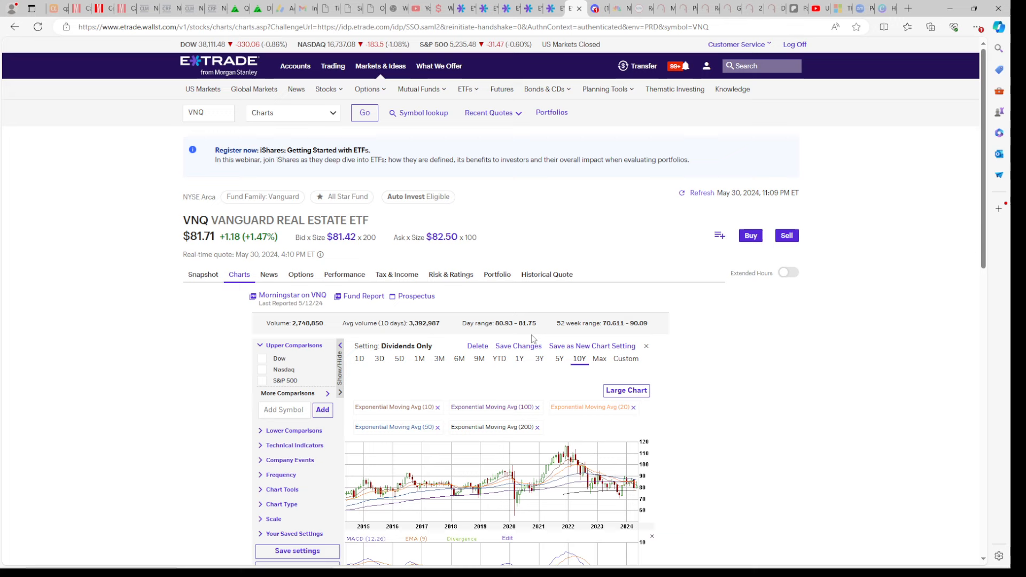
pyautogui.moveTo(245, 223)
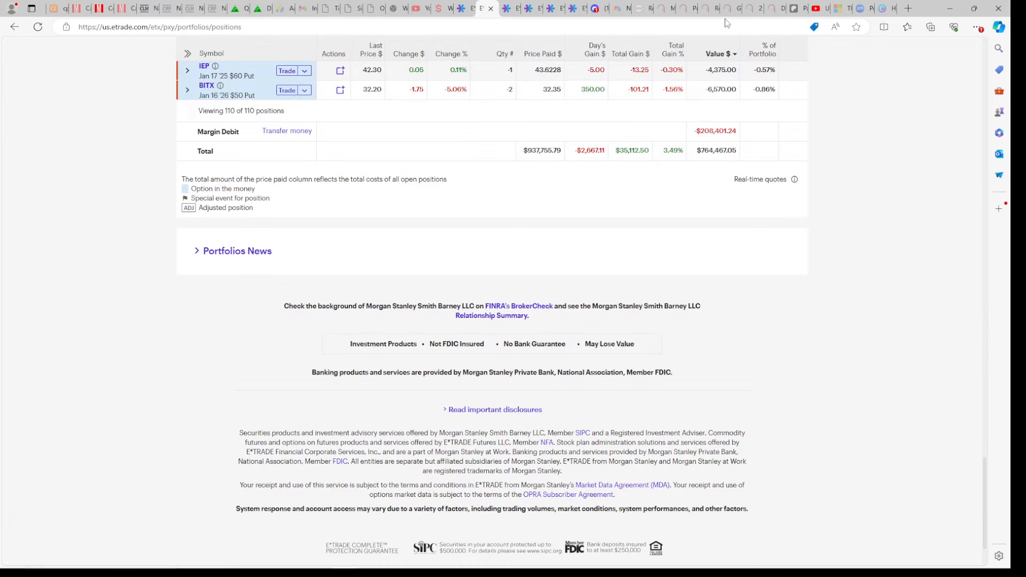
# - Check the YTD performance page, then bring up the MSFO order ticket with margin requirements
pyautogui.click(288, 162)
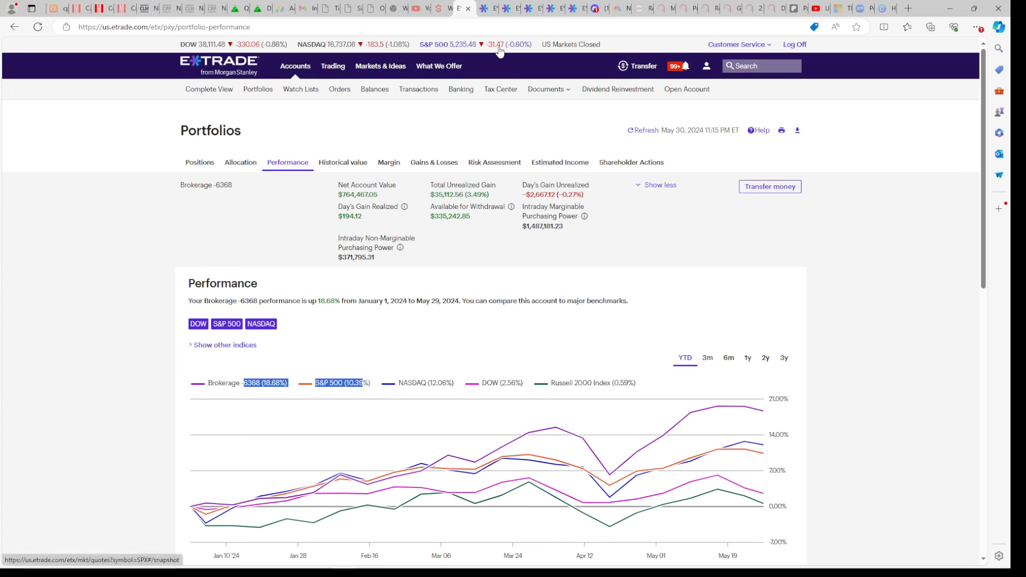
pyautogui.click(438, 65)
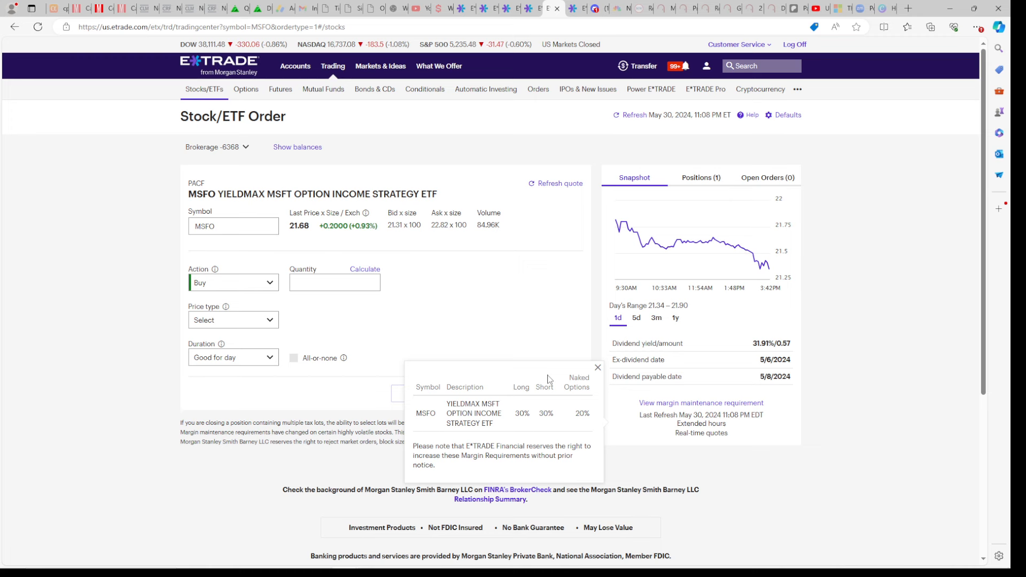
pyautogui.moveTo(531, 319)
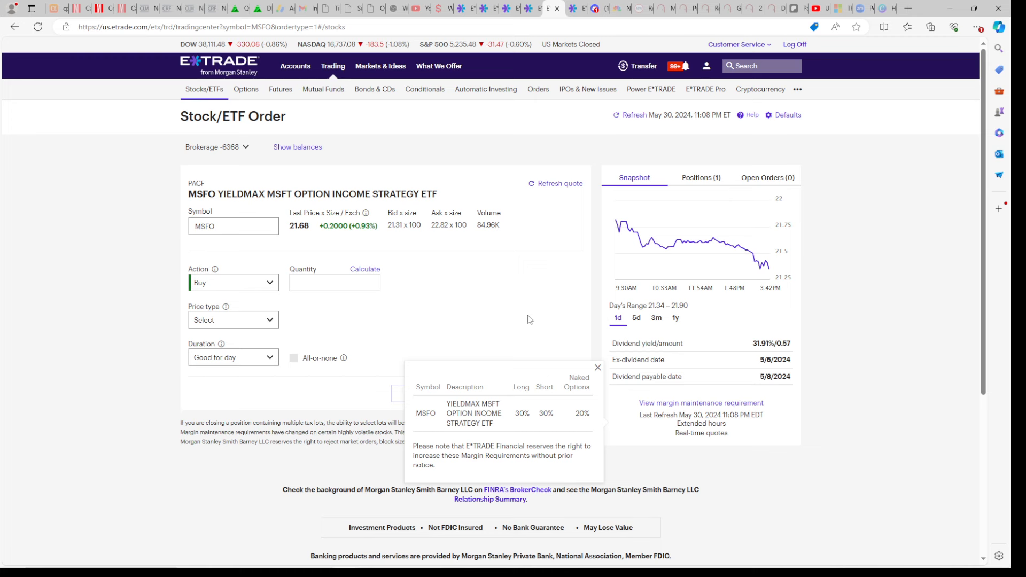
pyautogui.moveTo(529, 367)
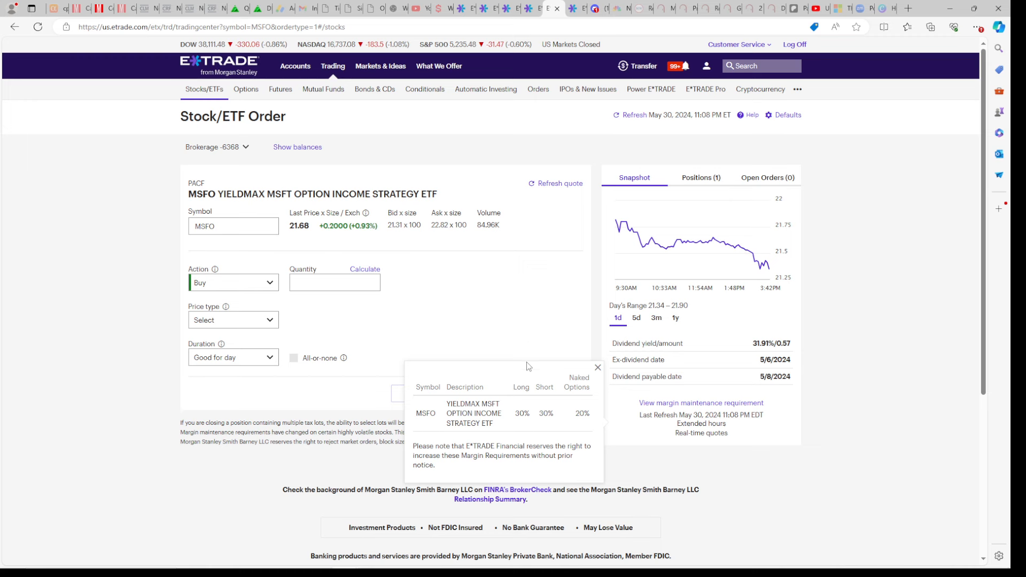
# - Emphasize MSFO's 30% long margin requirement, then move to Zacks' DIA holdings list
pyautogui.doubleClick(521, 412)
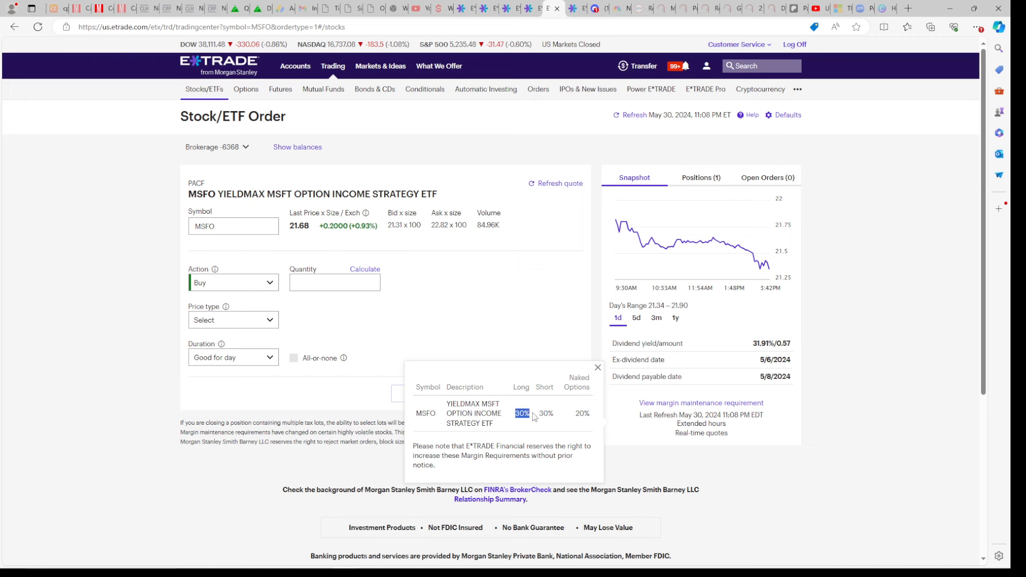
pyautogui.moveTo(254, 220)
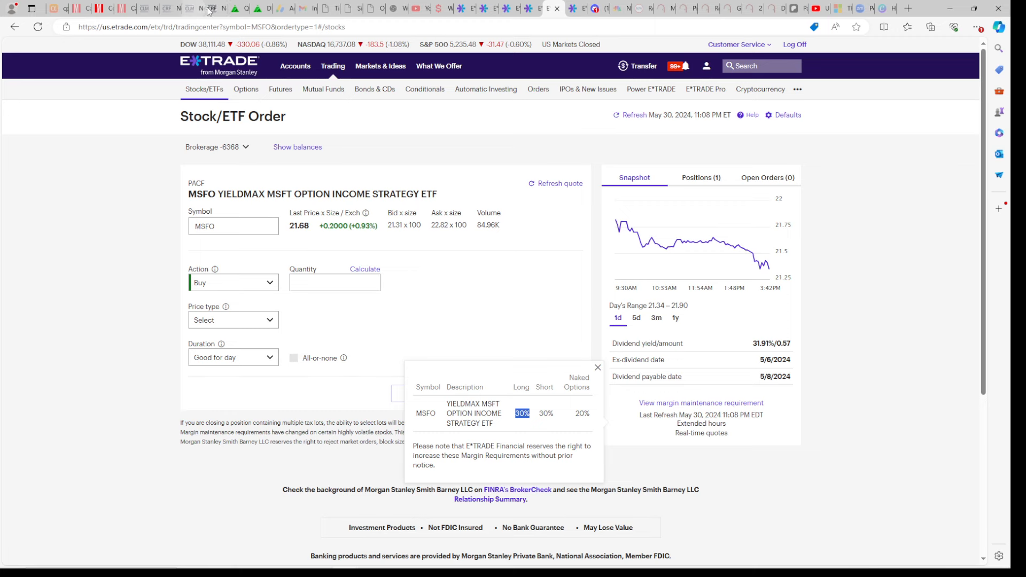
pyautogui.click(237, 8)
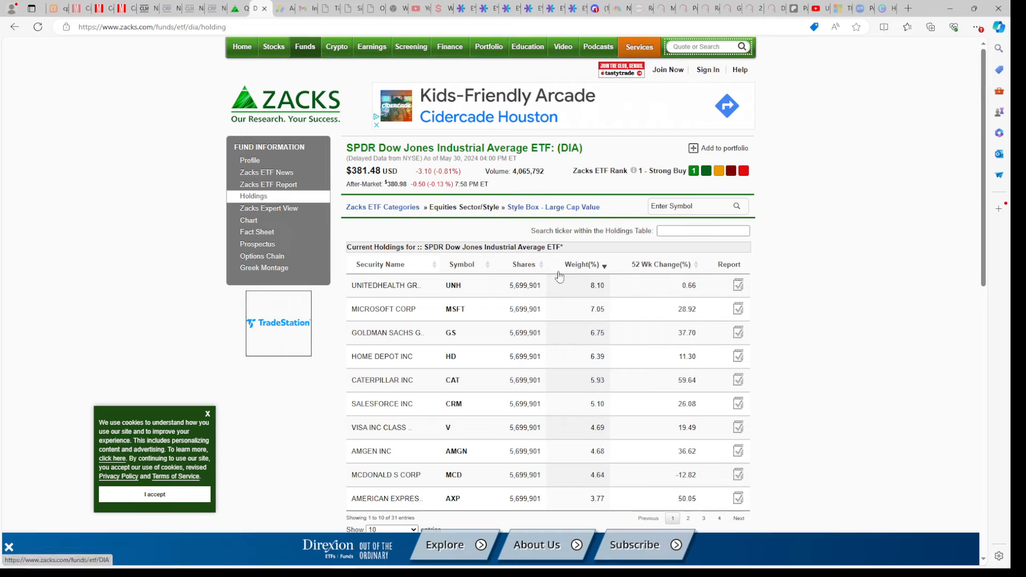
# - Sort the Zacks DIA holdings by Weight(%) to see the largest positions
pyautogui.click(450, 46)
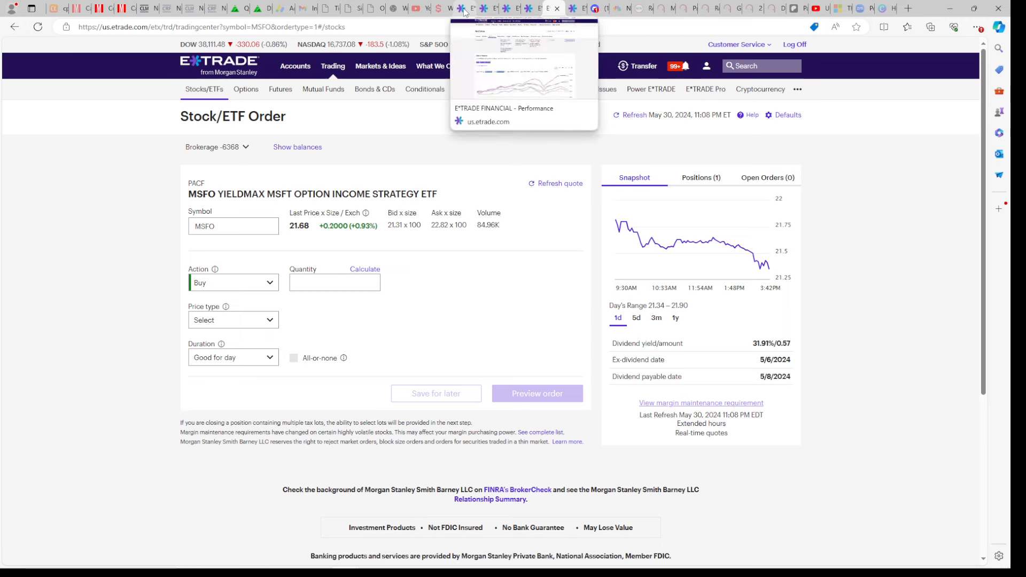
# - Return to the E*TRADE account's Positions list ending with the IEP and BITX puts
pyautogui.click(481, 7)
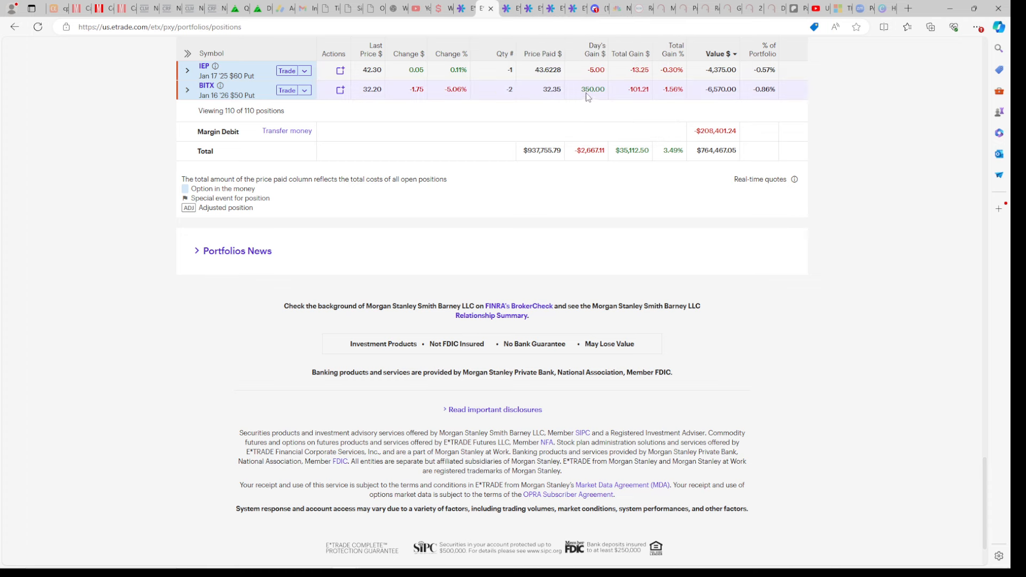
pyautogui.moveTo(453, 94)
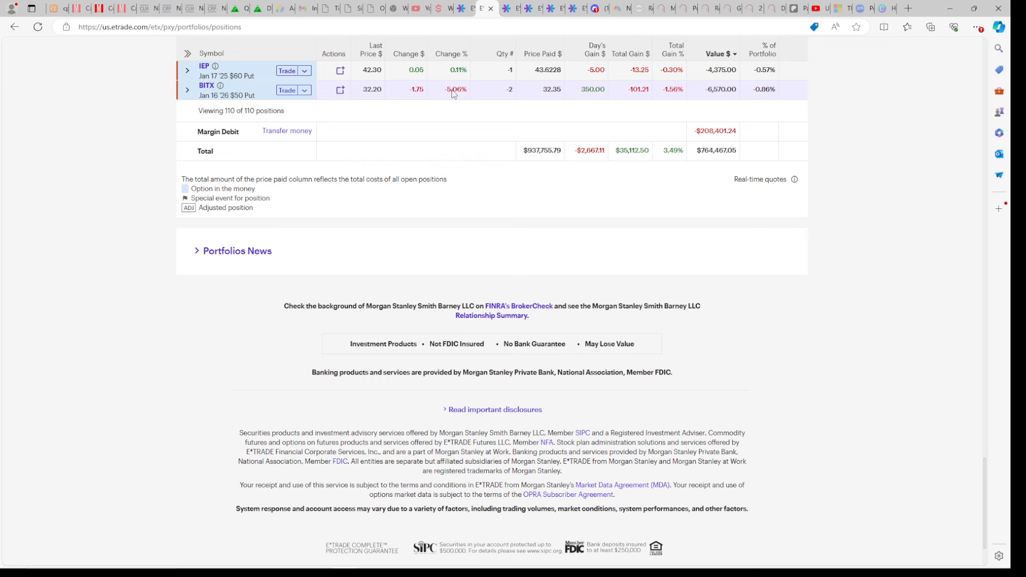
pyautogui.moveTo(504, 92)
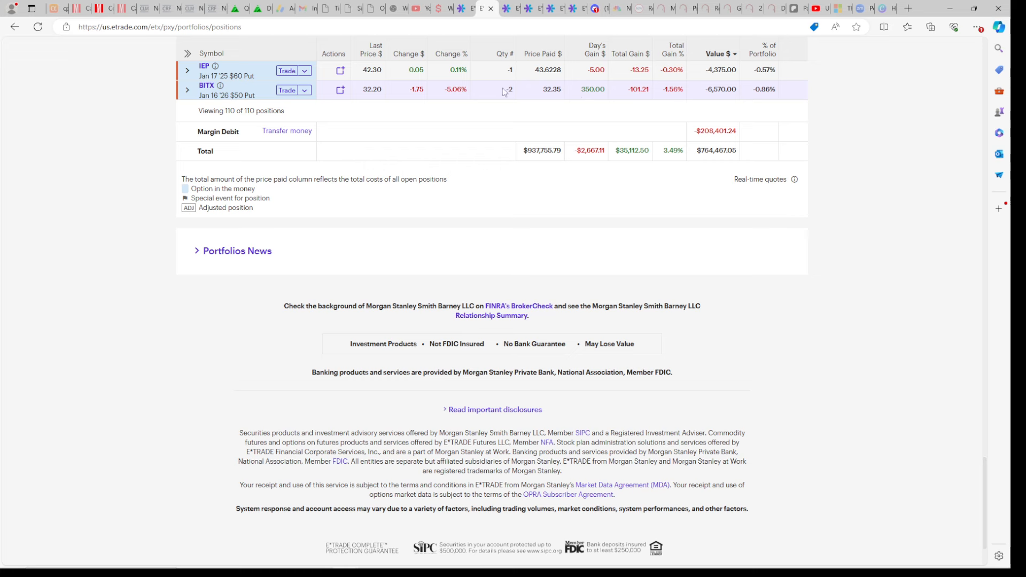
pyautogui.moveTo(522, 94)
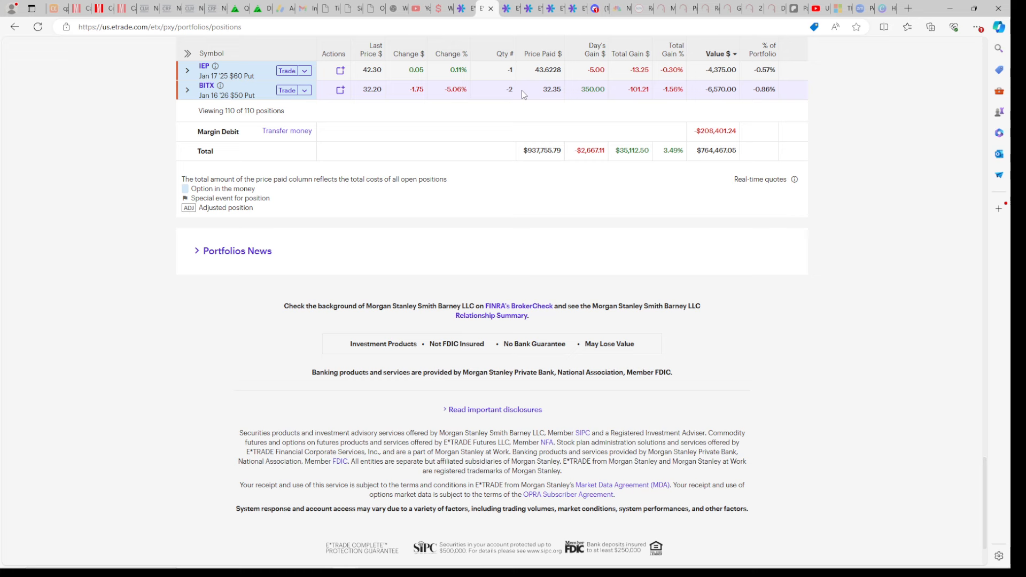
pyautogui.moveTo(538, 94)
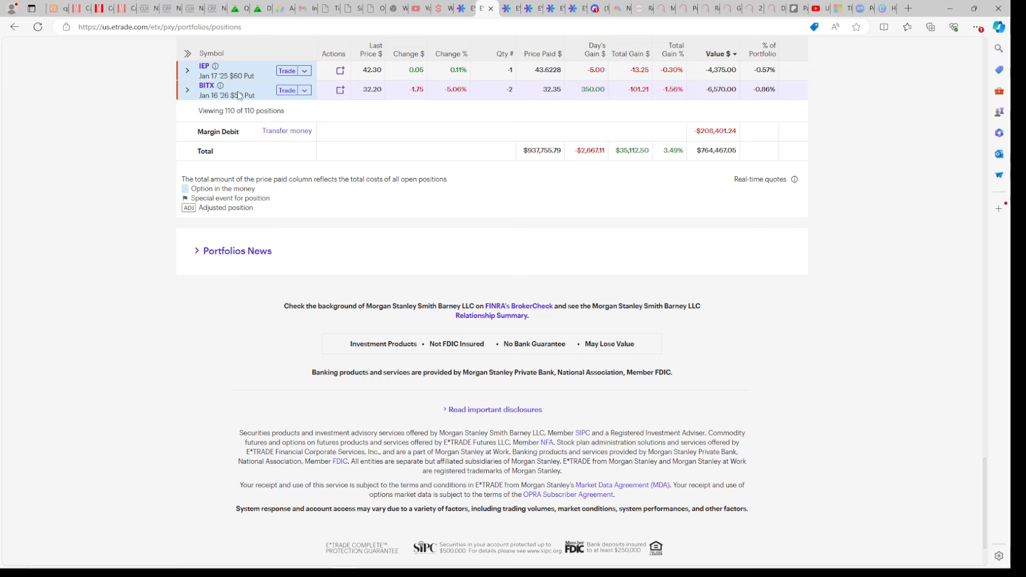
pyautogui.moveTo(546, 94)
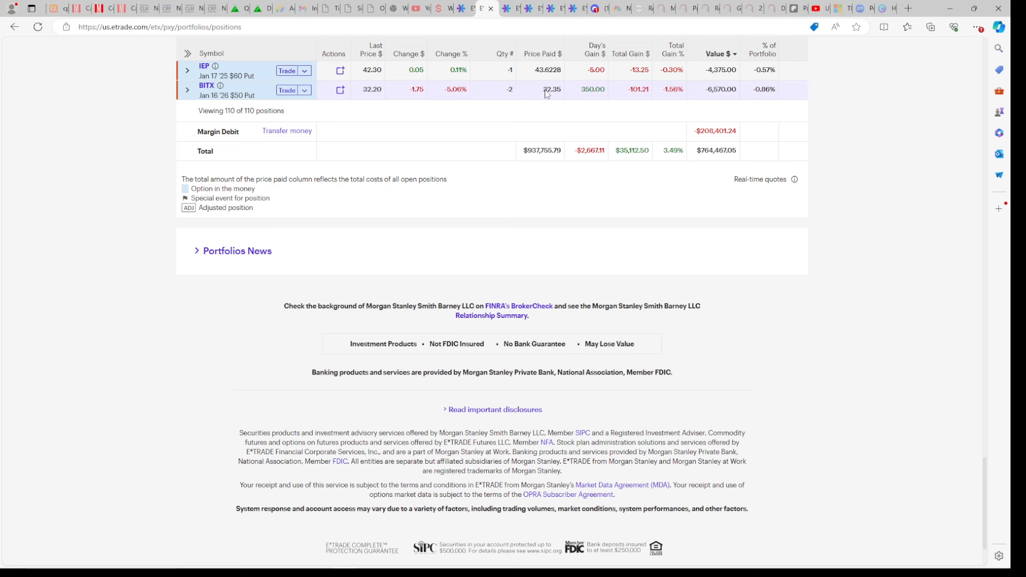
pyautogui.moveTo(569, 94)
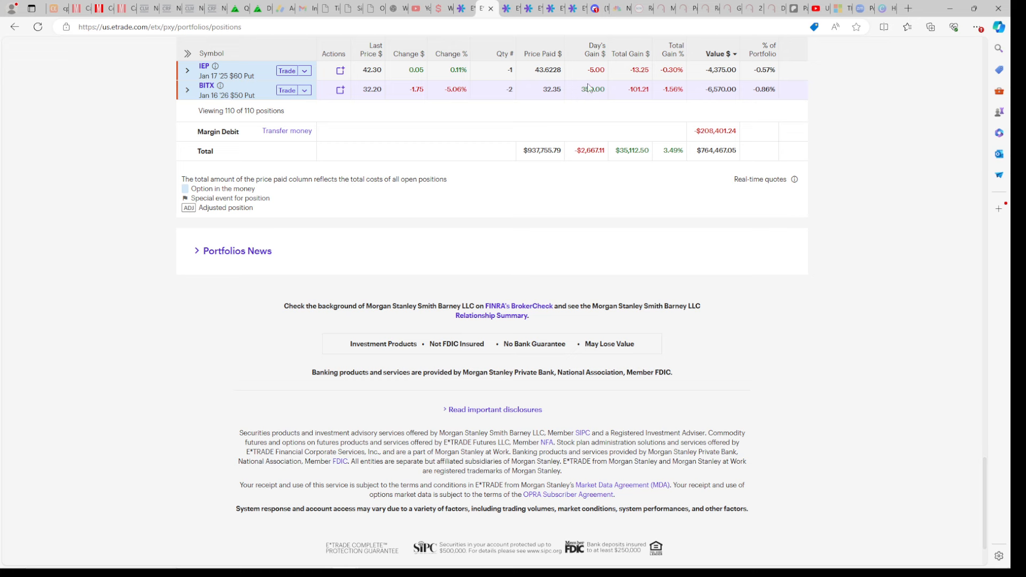
pyautogui.moveTo(595, 95)
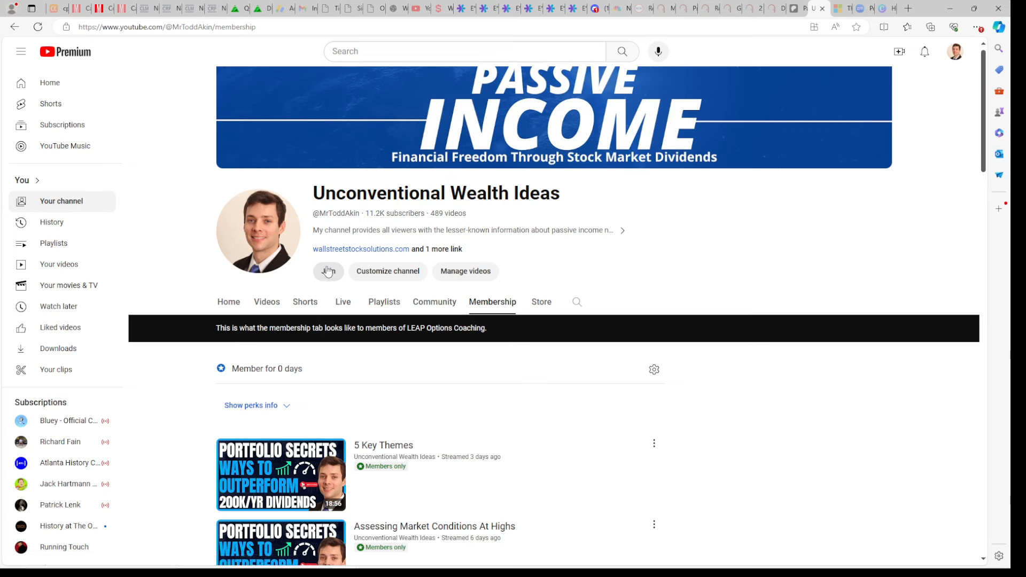
pyautogui.moveTo(465, 271)
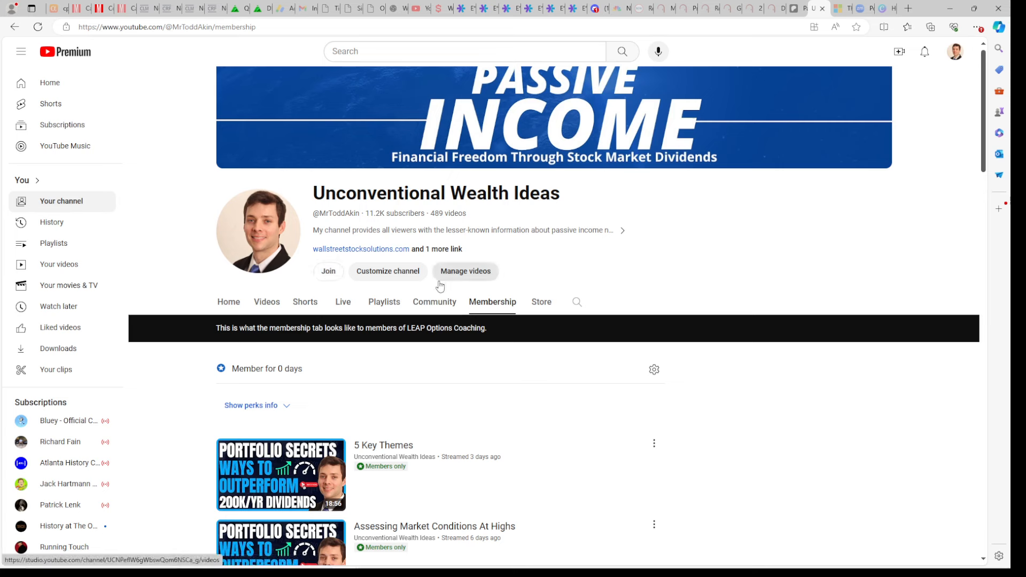